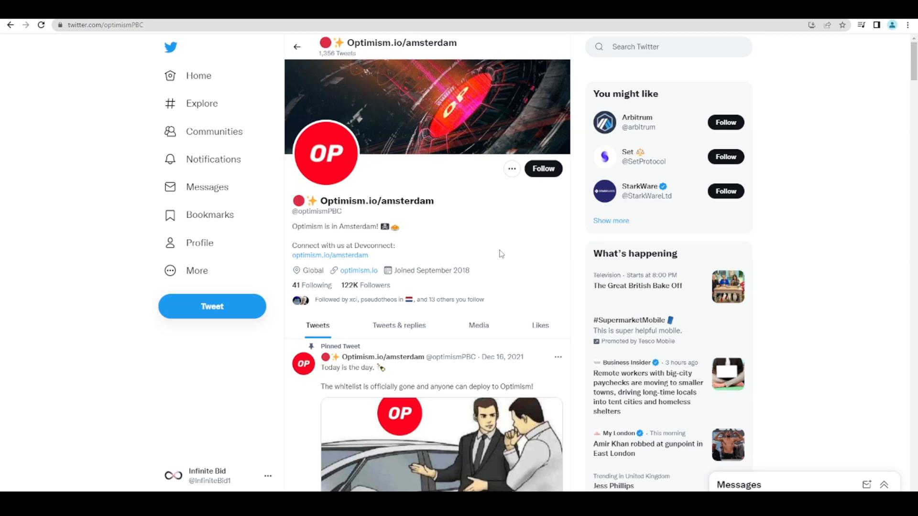
{"action": "mouse_move", "coordinate": [511, 212]}
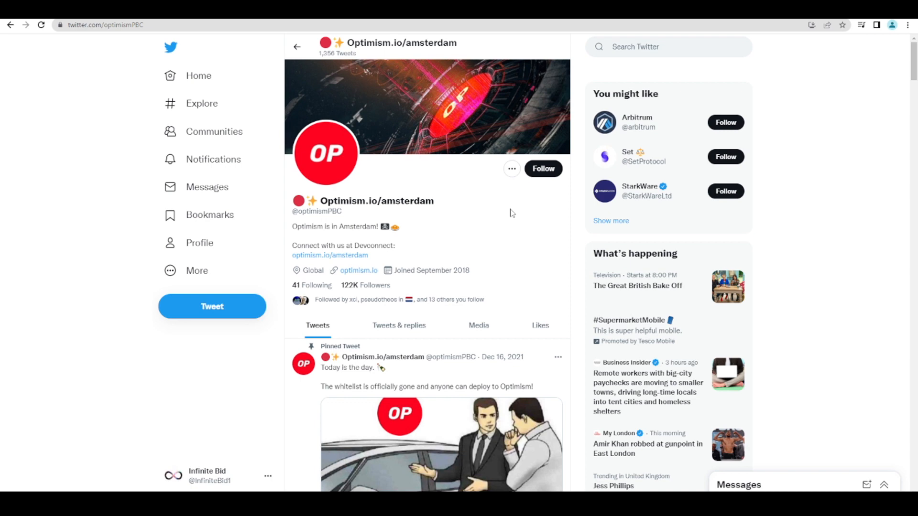
{"action": "mouse_move", "coordinate": [494, 199]}
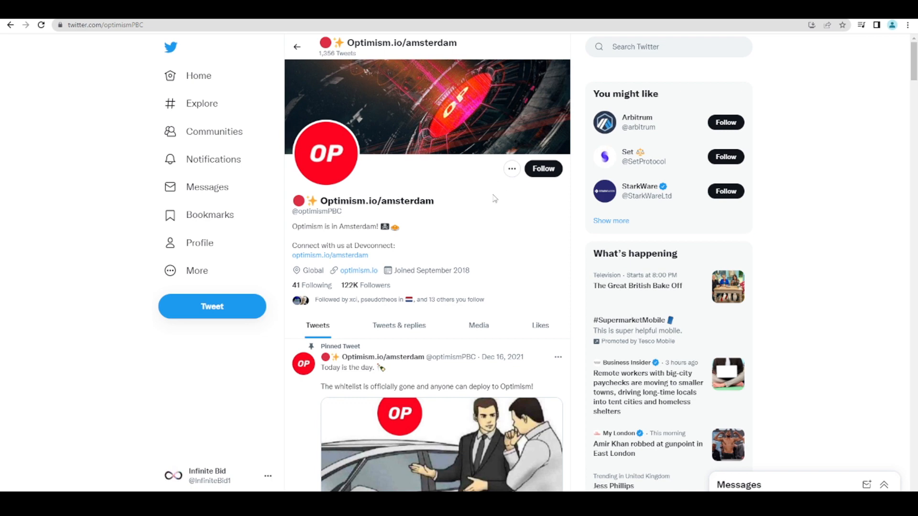
{"action": "mouse_move", "coordinate": [471, 205]}
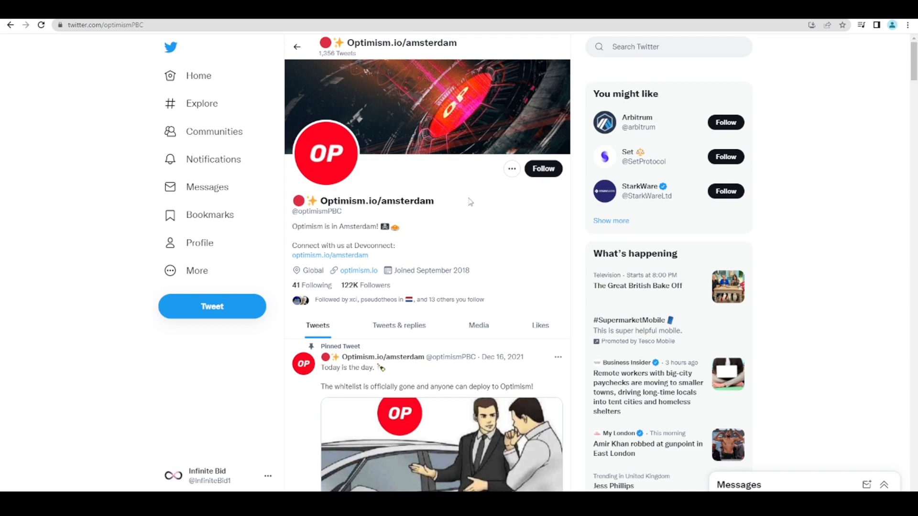
{"action": "mouse_move", "coordinate": [474, 203]}
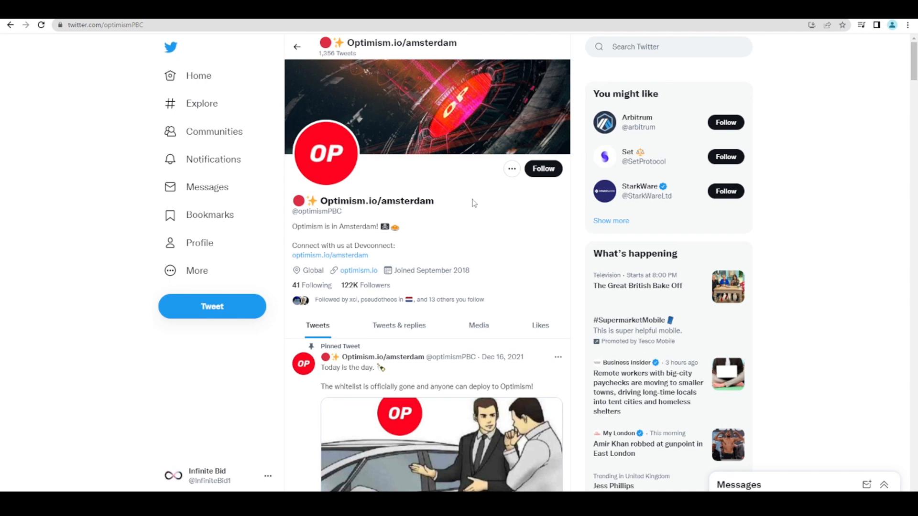
{"action": "mouse_move", "coordinate": [214, 159]}
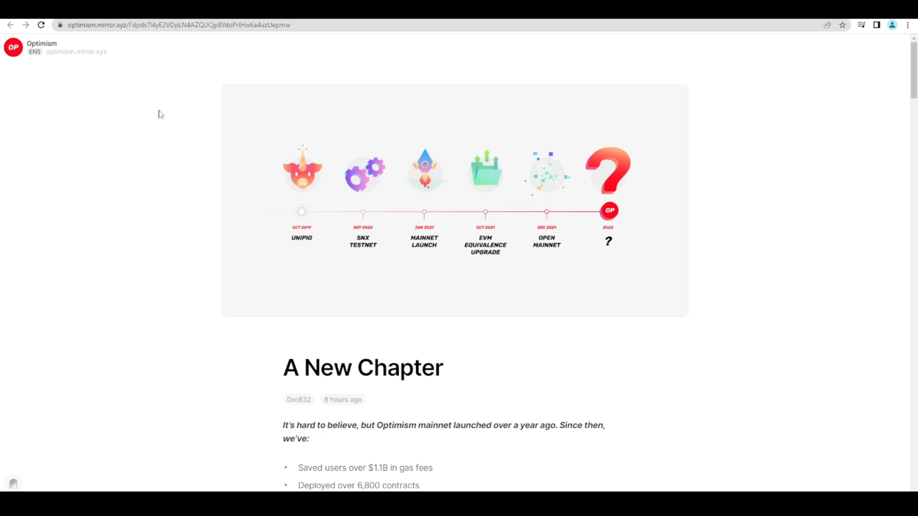
{"action": "mouse_move", "coordinate": [173, 158]}
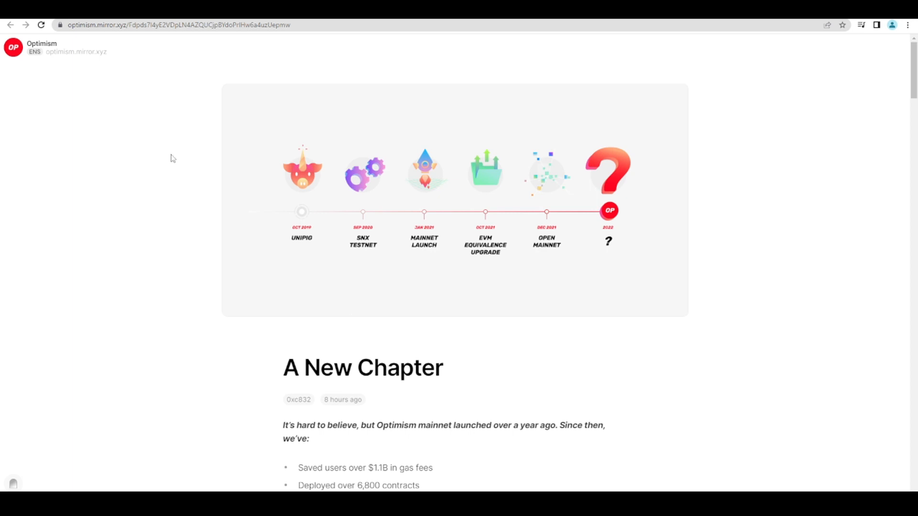
Scroll through the 'A New Chapter' post to its closing disclaimer and Arweave/digest details
{"action": "scroll", "scroll_direction": "down", "scroll_amount": 3}
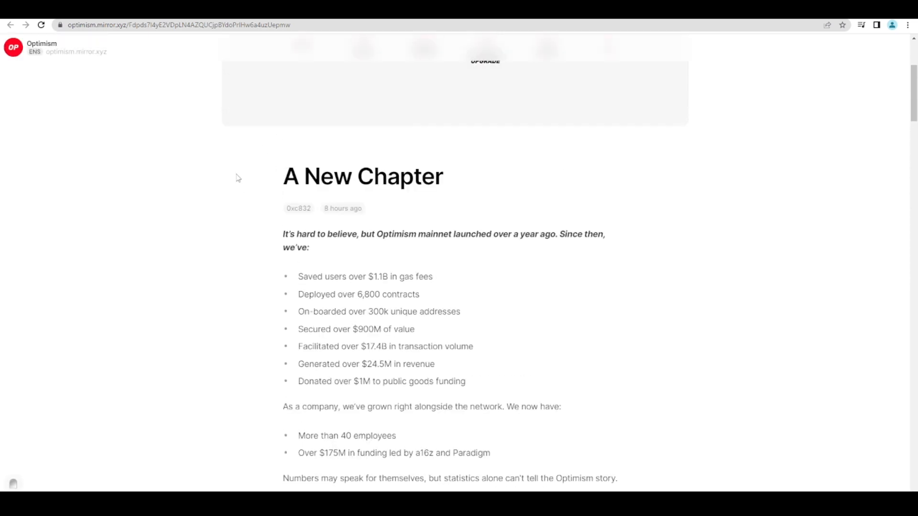
{"action": "scroll", "scroll_direction": "down", "scroll_amount": 3}
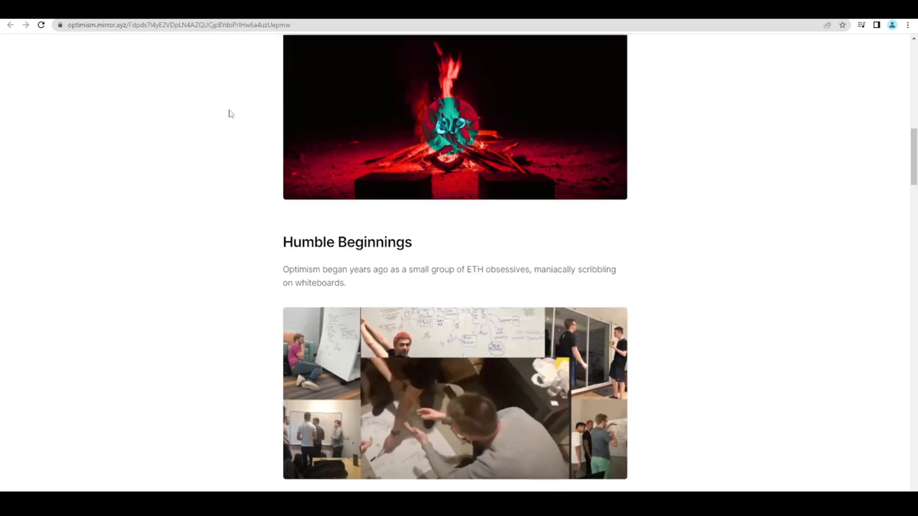
{"action": "scroll", "scroll_direction": "down", "scroll_amount": 3}
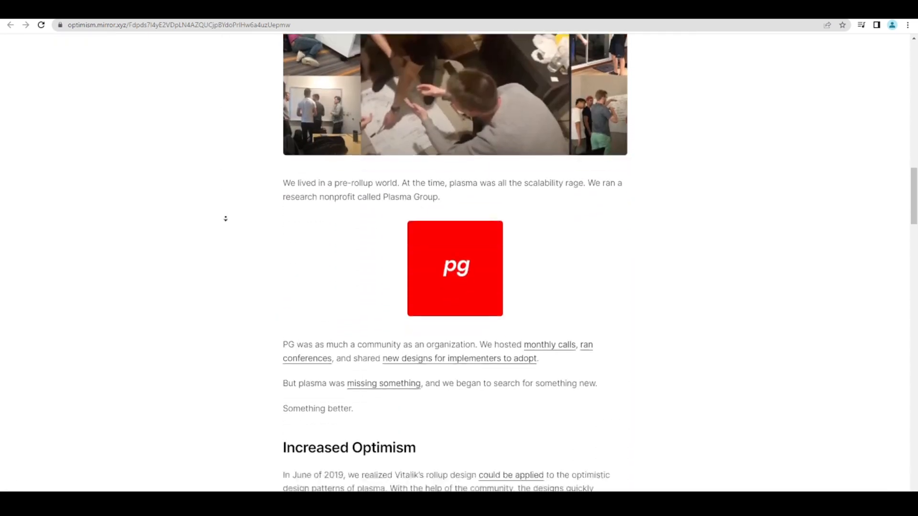
{"action": "scroll", "scroll_direction": "down", "scroll_amount": 3}
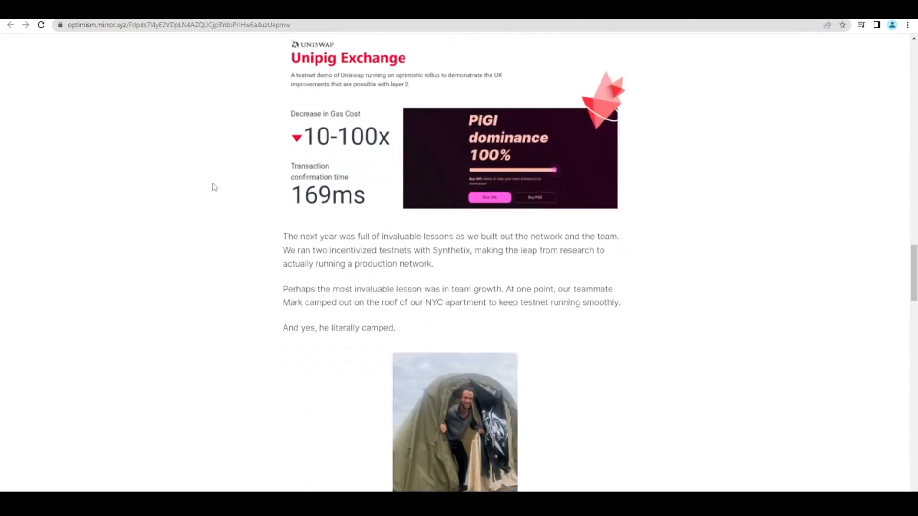
{"action": "scroll", "scroll_direction": "down", "scroll_amount": 3}
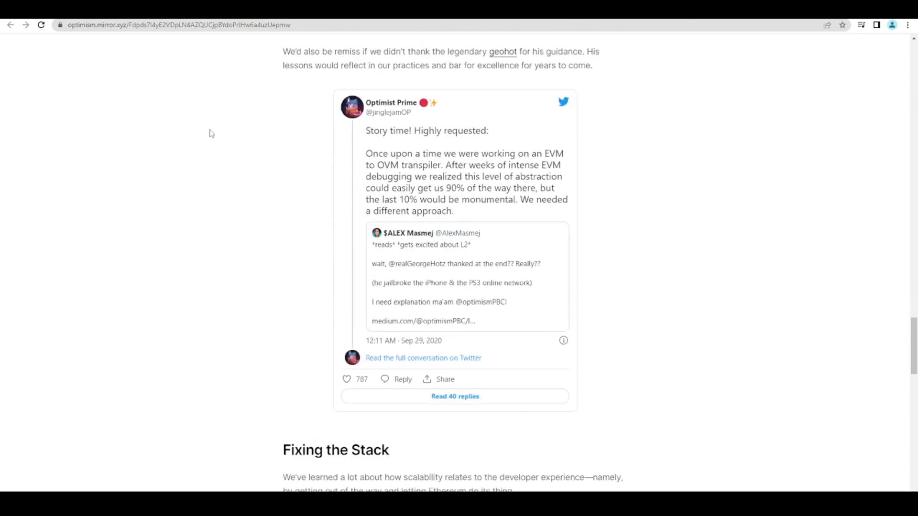
{"action": "scroll", "scroll_direction": "down", "scroll_amount": 3}
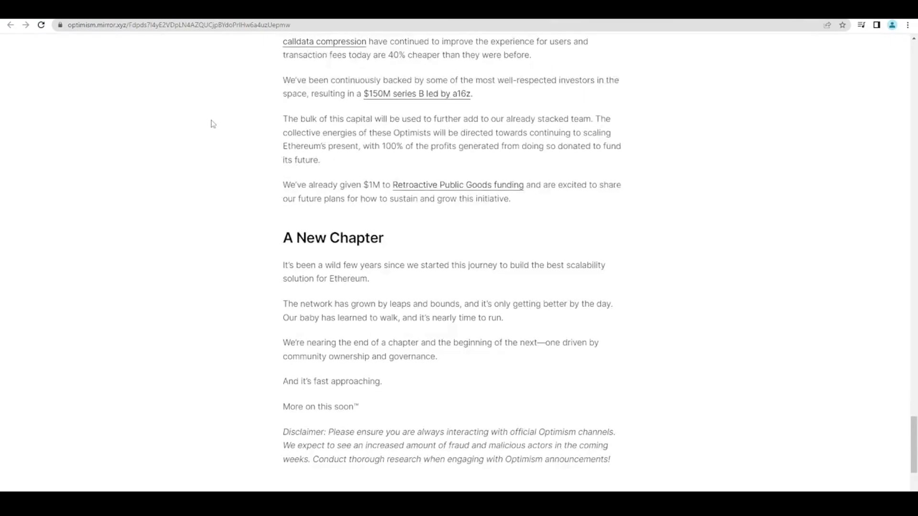
{"action": "scroll", "scroll_direction": "down", "scroll_amount": 3}
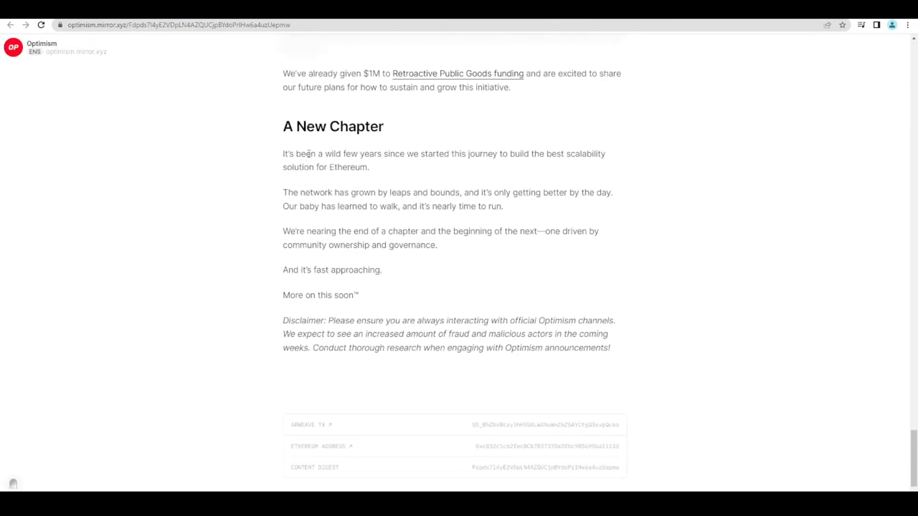
{"action": "mouse_move", "coordinate": [476, 174]}
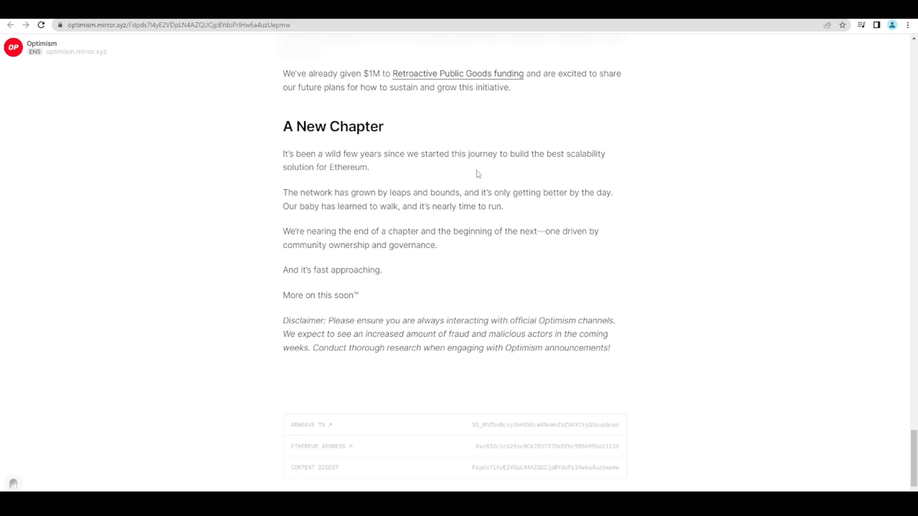
{"action": "mouse_move", "coordinate": [564, 182]}
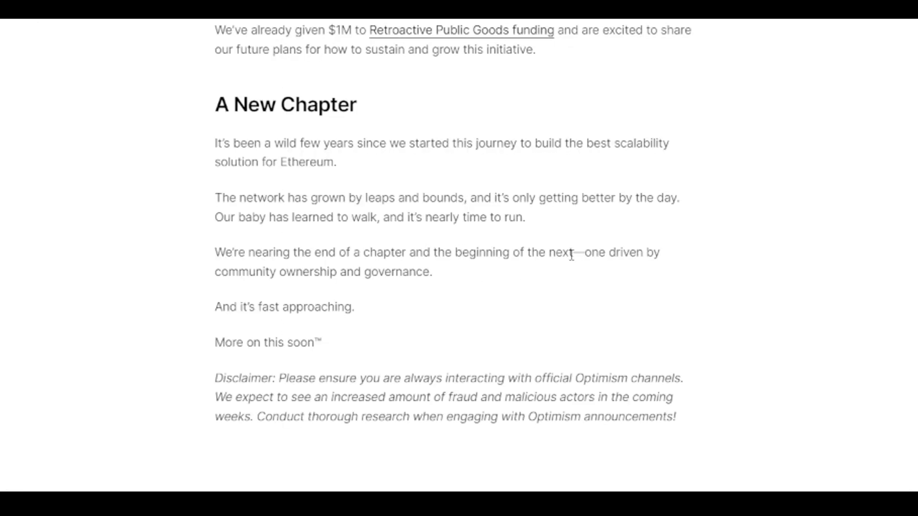
{"action": "mouse_move", "coordinate": [395, 291]}
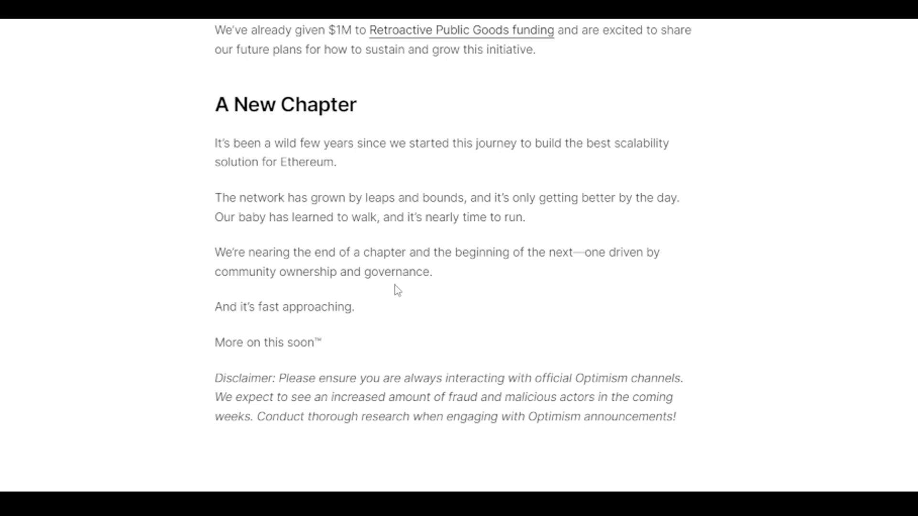
{"action": "mouse_move", "coordinate": [432, 299]}
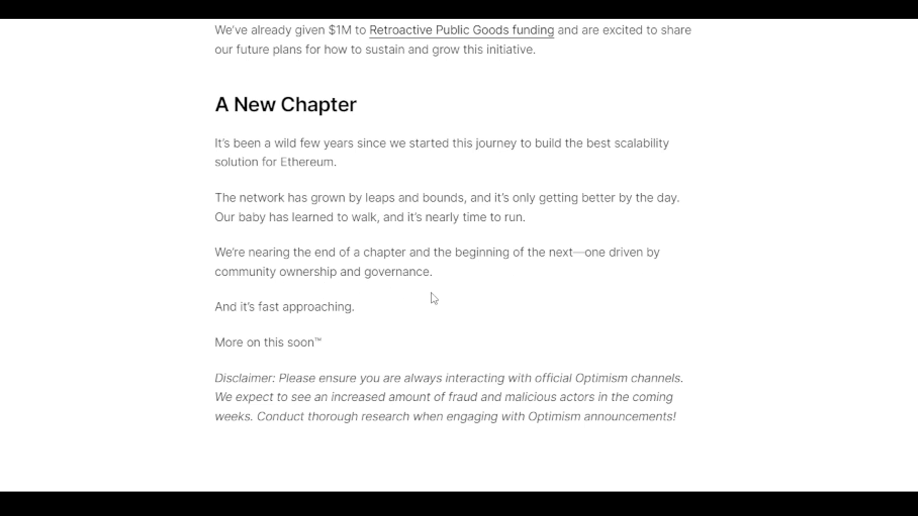
{"action": "mouse_move", "coordinate": [496, 248]}
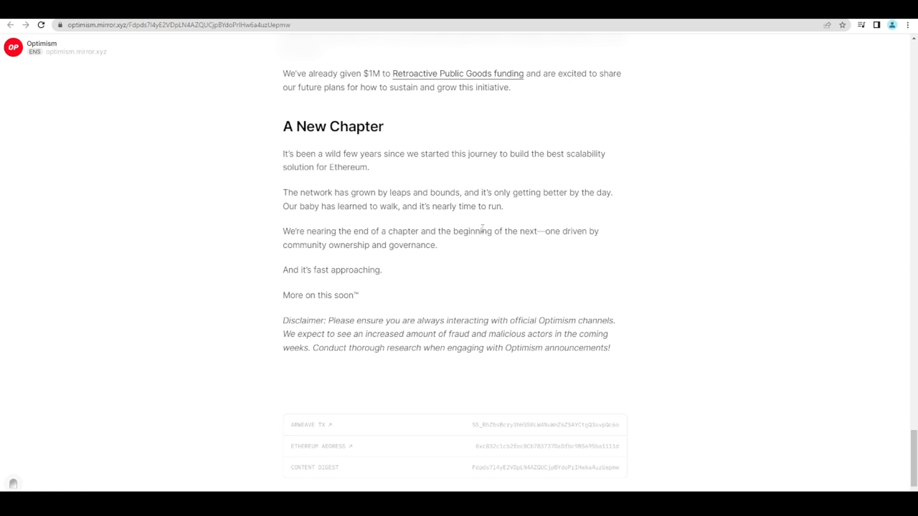
{"action": "key", "text": "F11"}
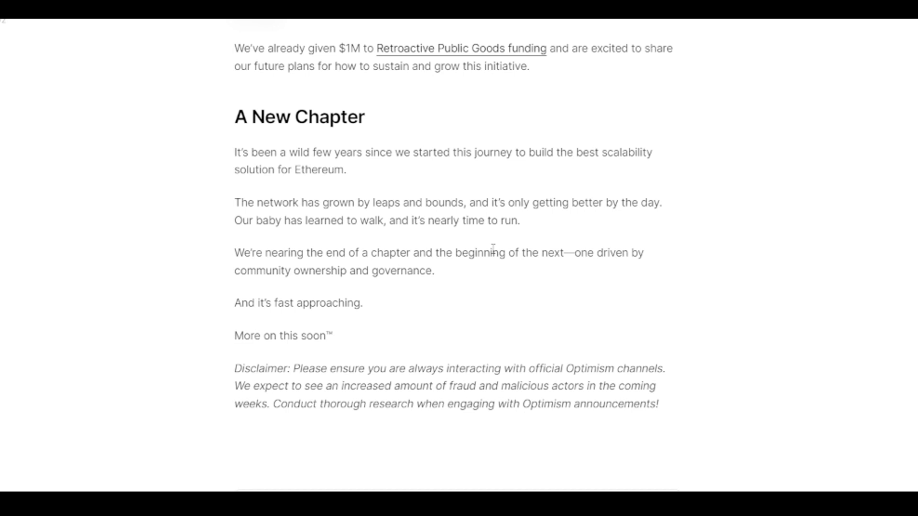
{"action": "scroll", "scroll_direction": "up", "scroll_amount": 3}
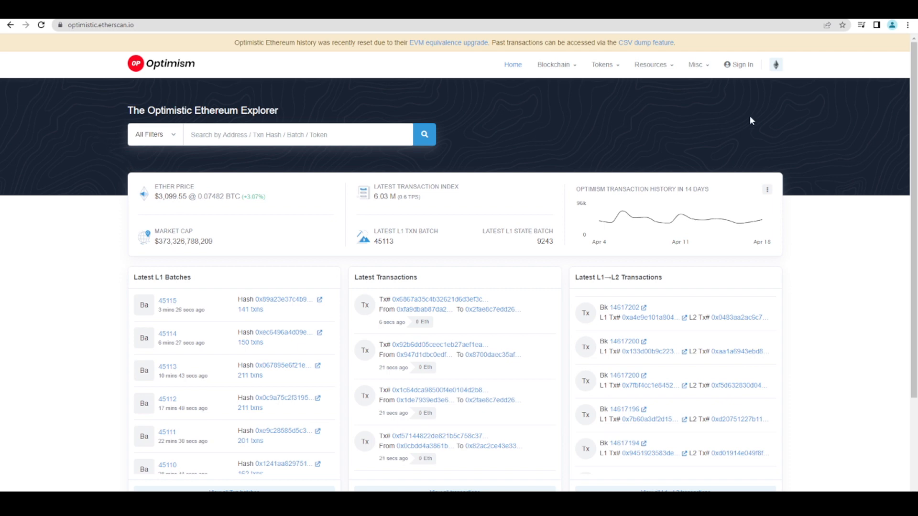
{"action": "mouse_move", "coordinate": [533, 121]}
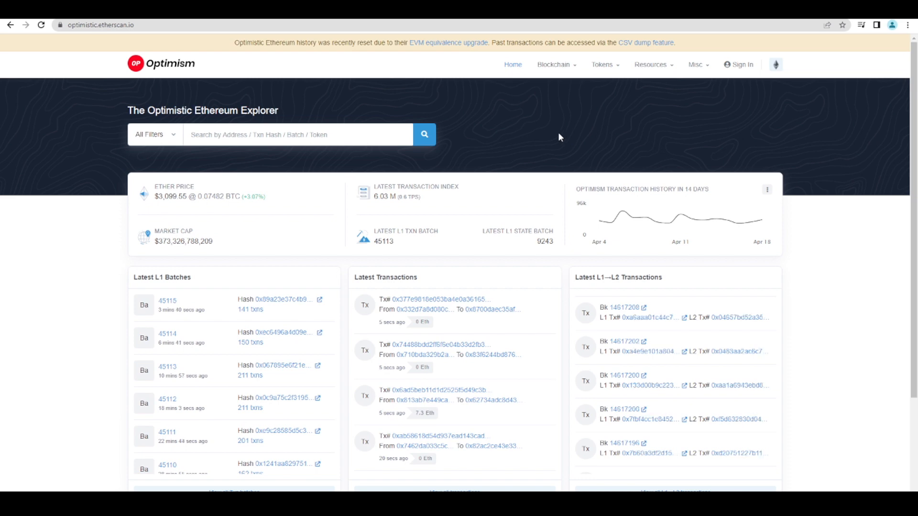
Zoom in and scroll the explorer home past Latest L1 Batches and Latest Transactions to the footer
{"action": "key", "text": "ctrl+plus"}
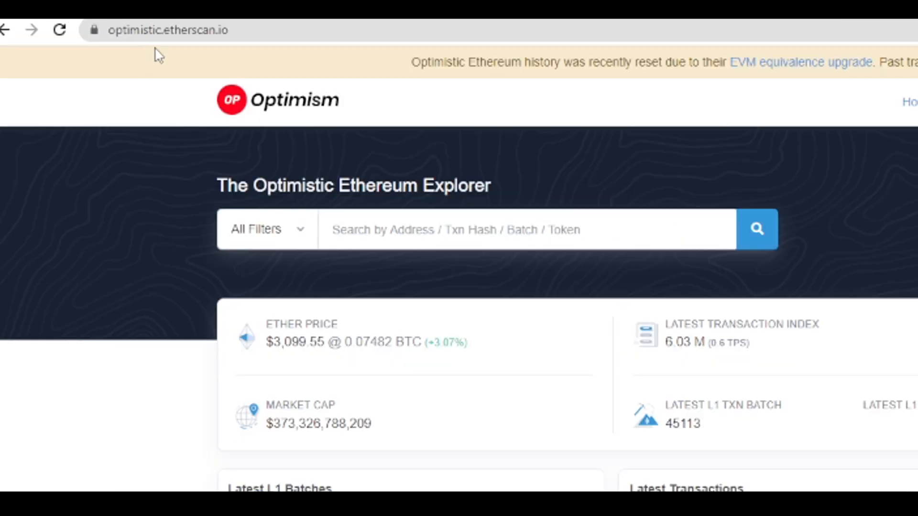
{"action": "mouse_move", "coordinate": [208, 82]}
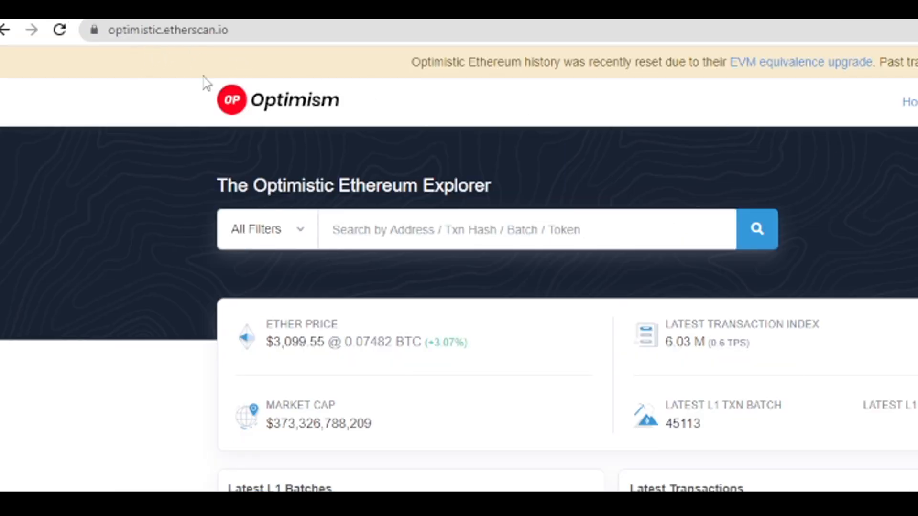
{"action": "scroll", "scroll_direction": "down", "scroll_amount": 3}
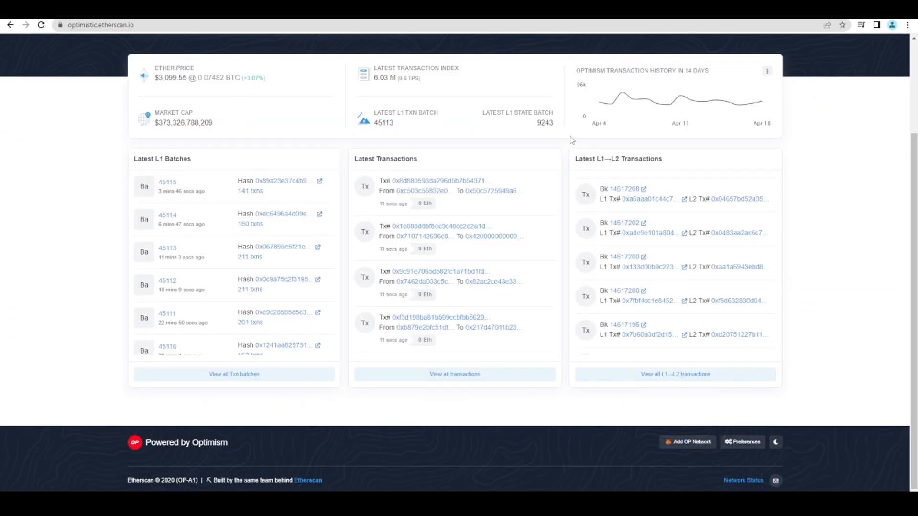
{"action": "scroll", "scroll_direction": "down", "scroll_amount": 3}
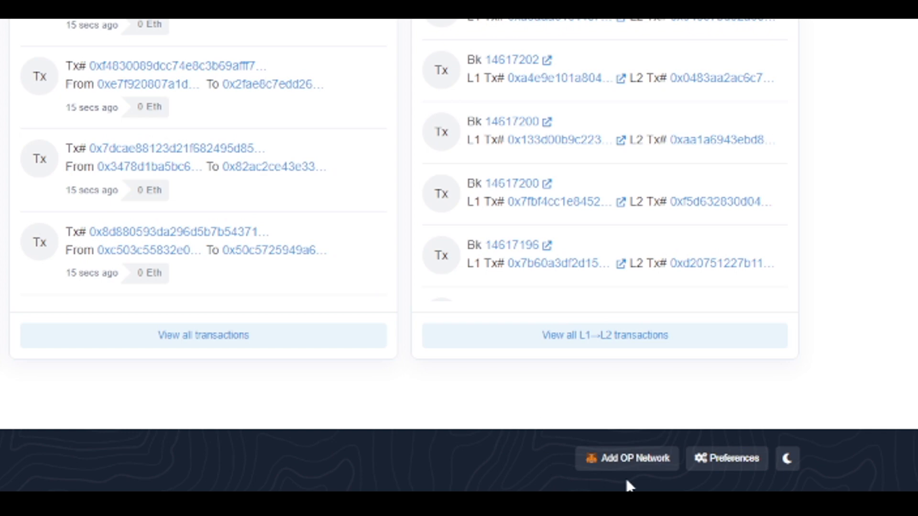
{"action": "scroll", "scroll_direction": "up", "scroll_amount": 3}
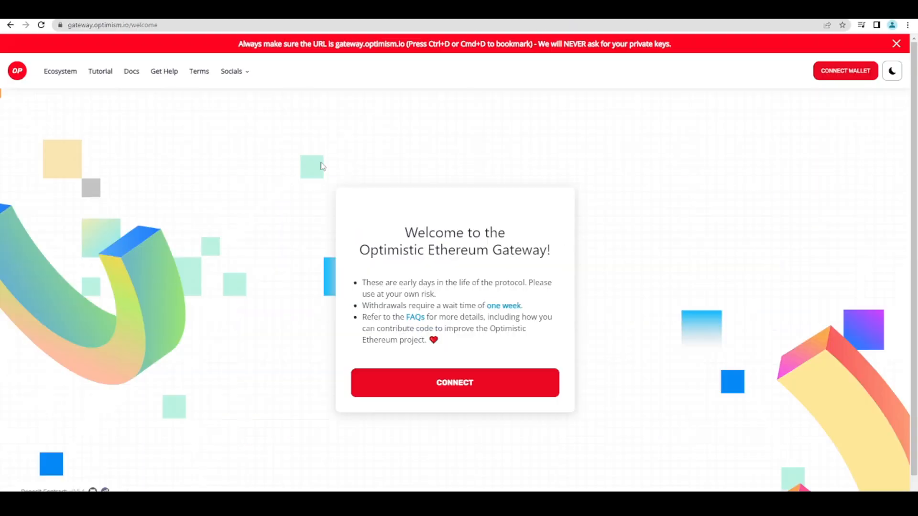
{"action": "mouse_move", "coordinate": [314, 163]}
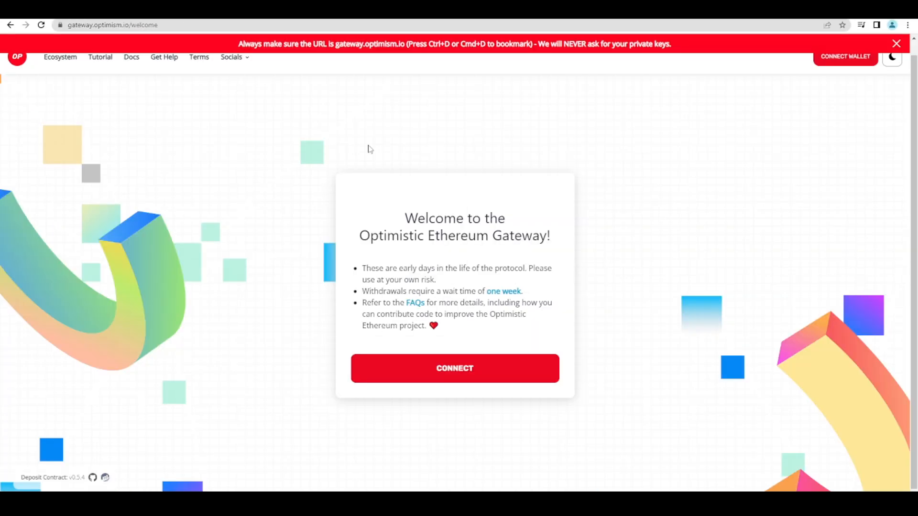
{"action": "mouse_move", "coordinate": [630, 268]}
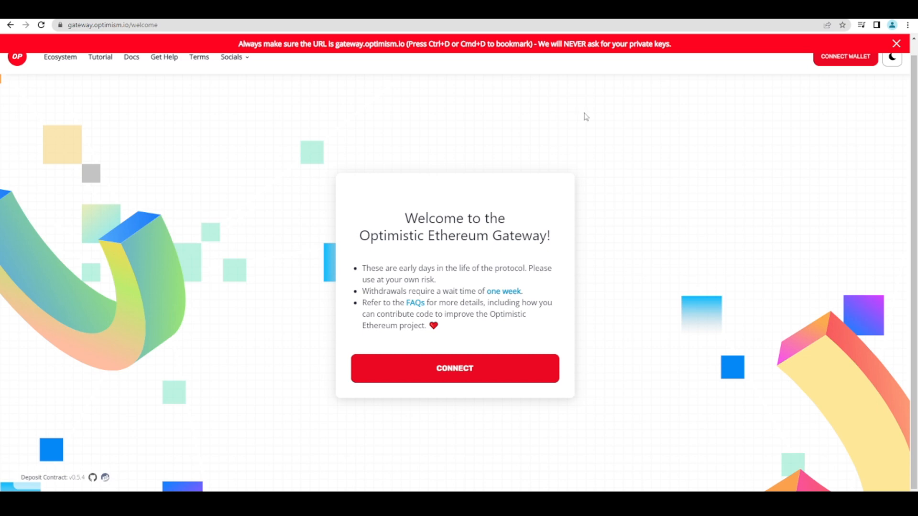
{"action": "mouse_move", "coordinate": [626, 183]}
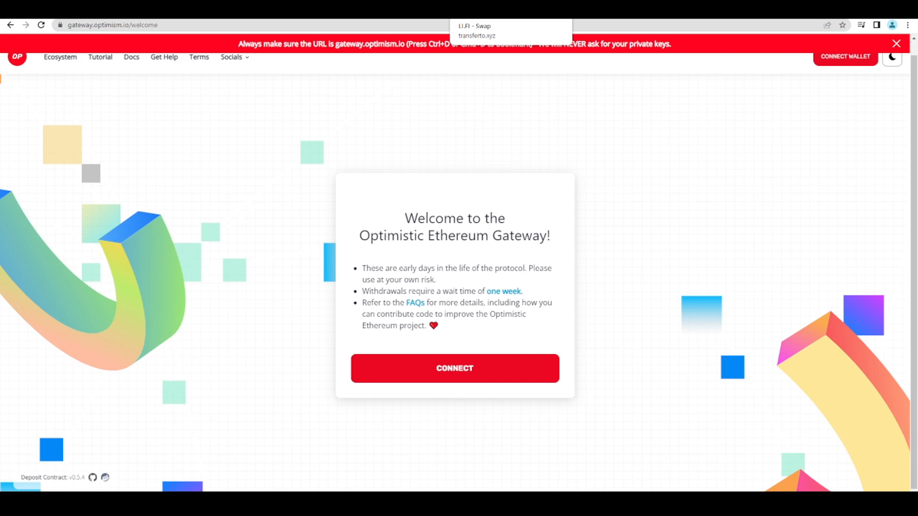
Browse the From chain dropdown on the LI.FI swap page to see the chains on offer
{"action": "left_click", "coordinate": [475, 31]}
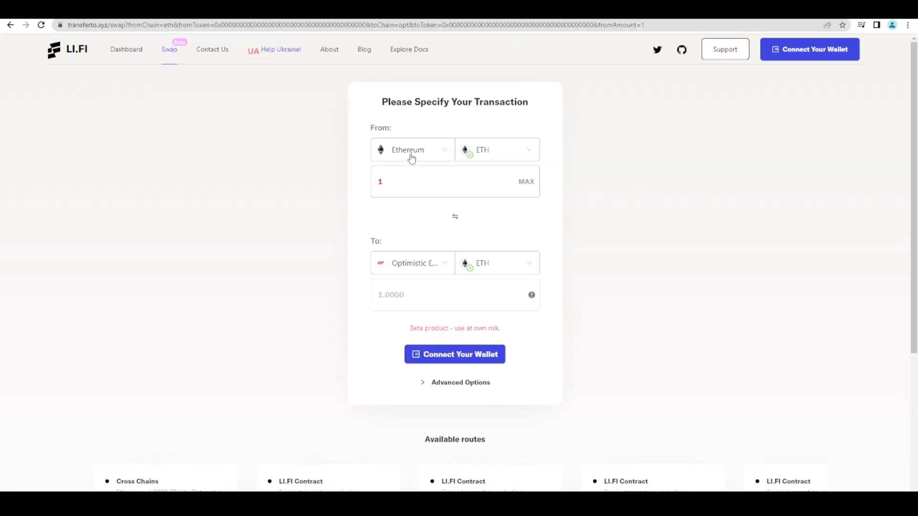
{"action": "left_click", "coordinate": [411, 151]}
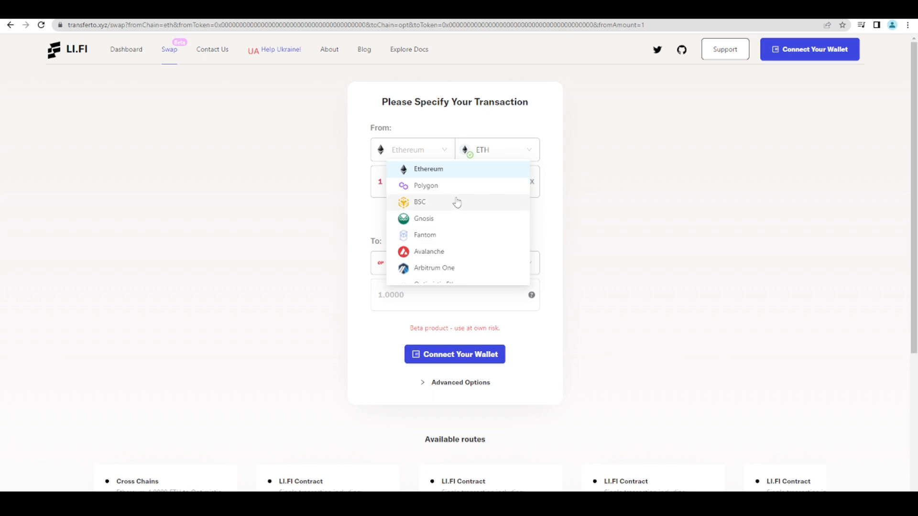
{"action": "scroll", "scroll_direction": "down", "scroll_amount": 3}
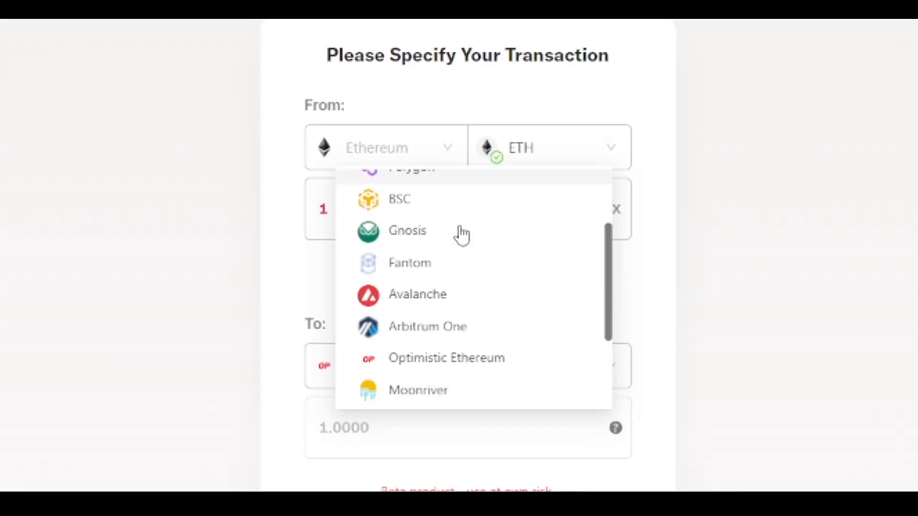
{"action": "mouse_move", "coordinate": [488, 299]}
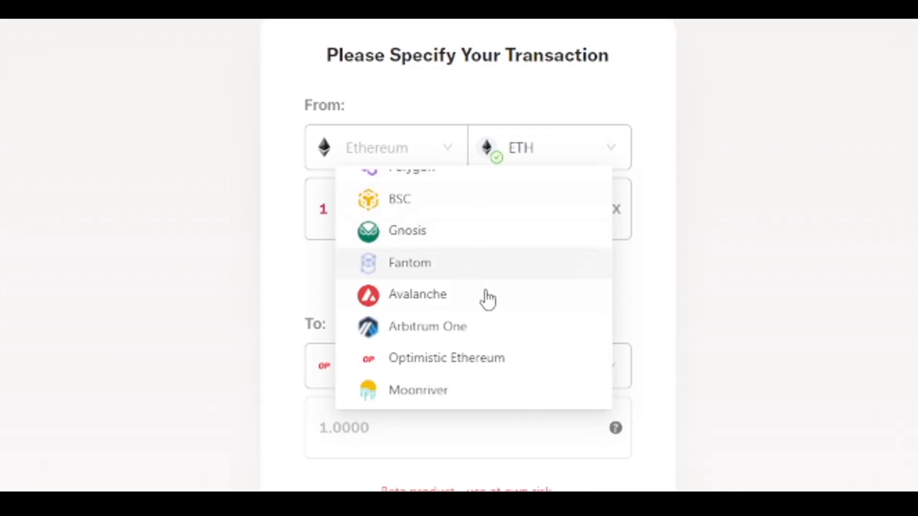
{"action": "scroll", "scroll_direction": "down", "scroll_amount": 3}
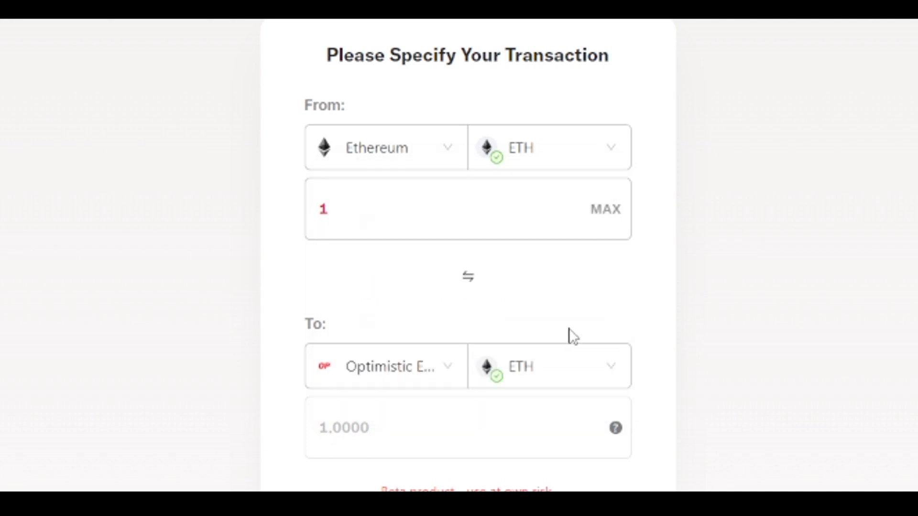
{"action": "mouse_move", "coordinate": [372, 250]}
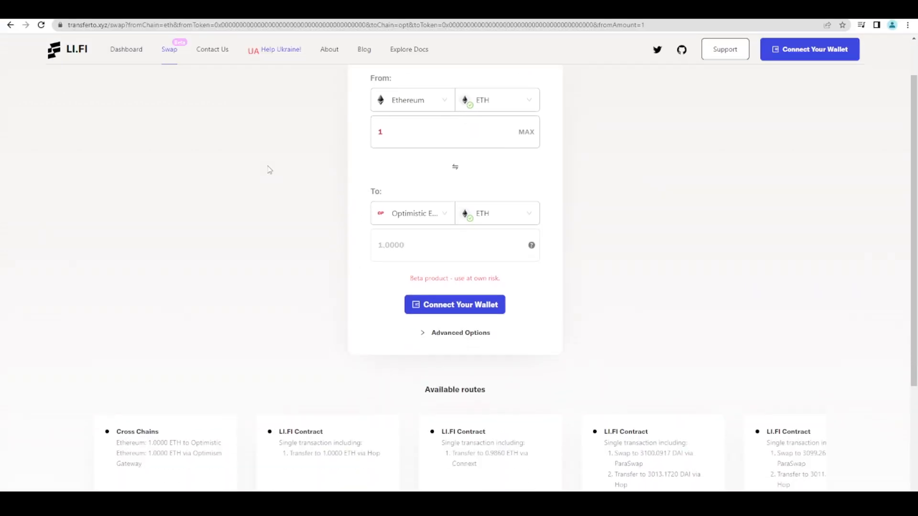
{"action": "scroll", "scroll_direction": "up", "scroll_amount": 3}
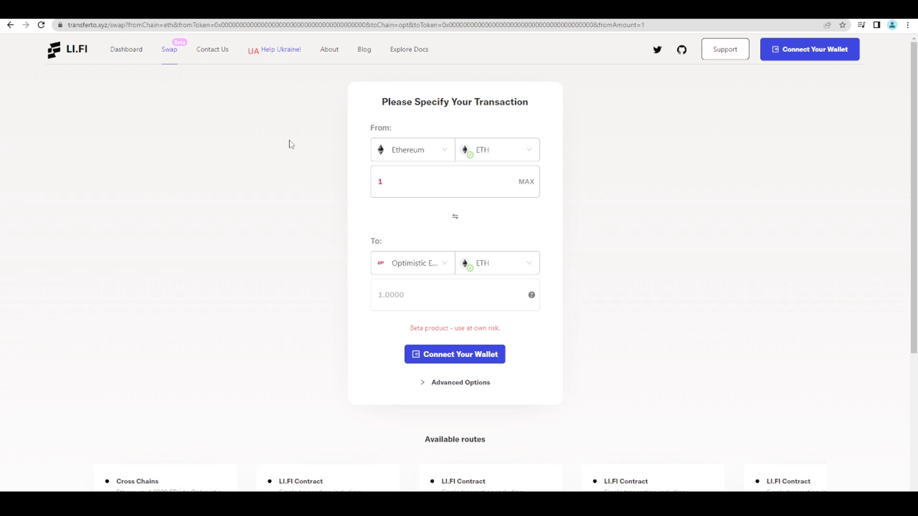
Review the available routes for 1 ETH from Ethereum to Optimistic Ethereum, Optimism Gateway selected
{"action": "scroll", "scroll_direction": "down", "scroll_amount": 3}
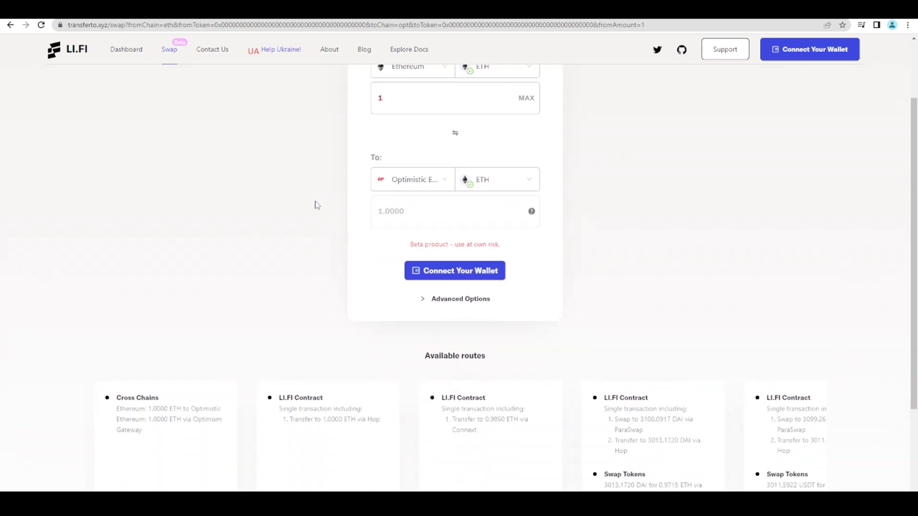
{"action": "scroll", "scroll_direction": "down", "scroll_amount": 3}
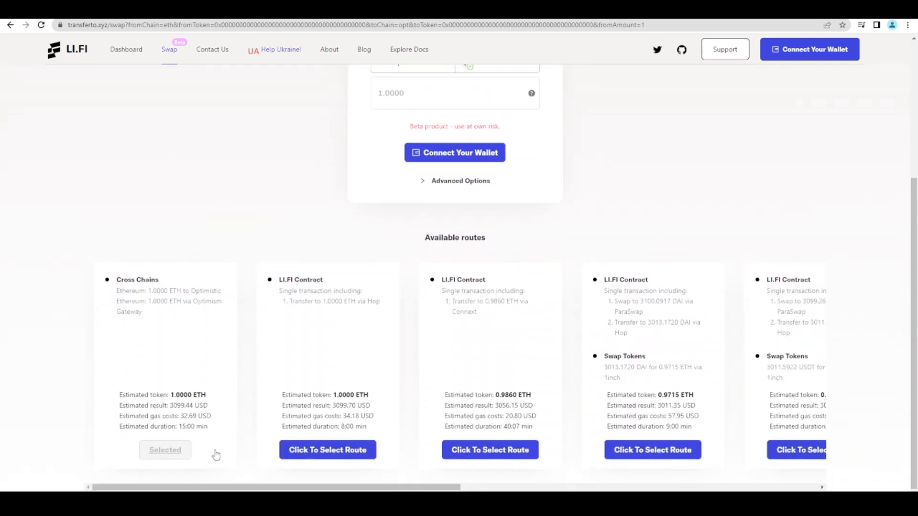
{"action": "mouse_move", "coordinate": [210, 384]}
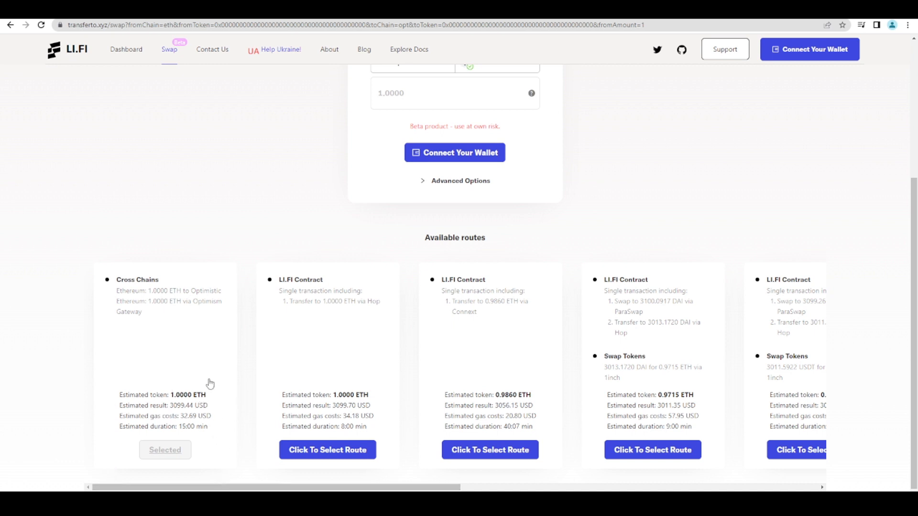
{"action": "mouse_move", "coordinate": [179, 446]}
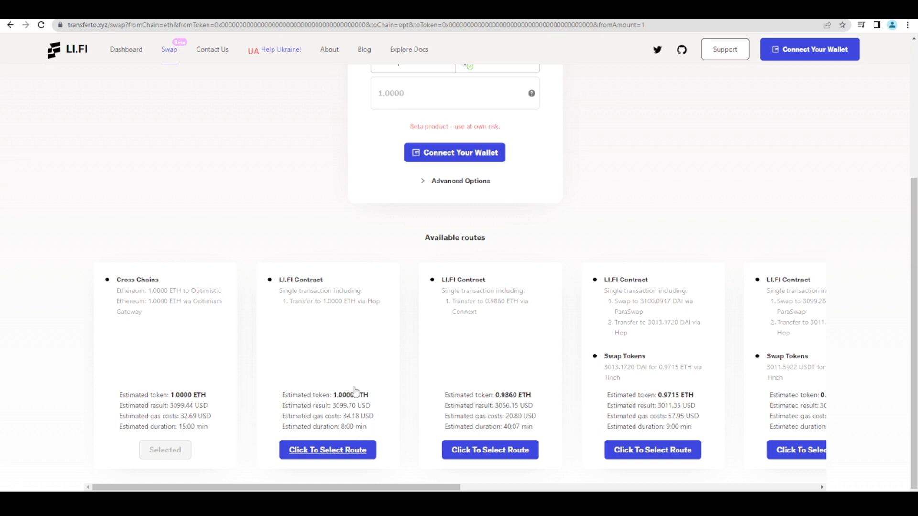
{"action": "mouse_move", "coordinate": [336, 386]}
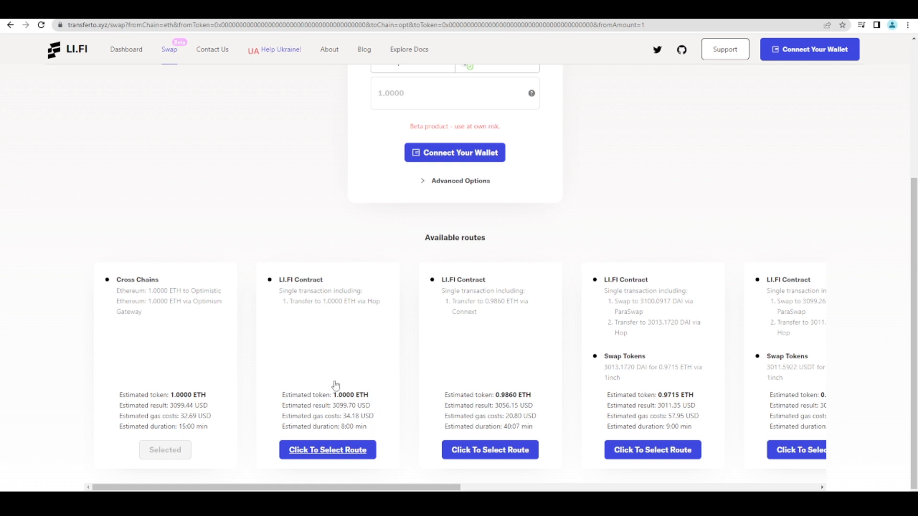
{"action": "mouse_move", "coordinate": [404, 257]}
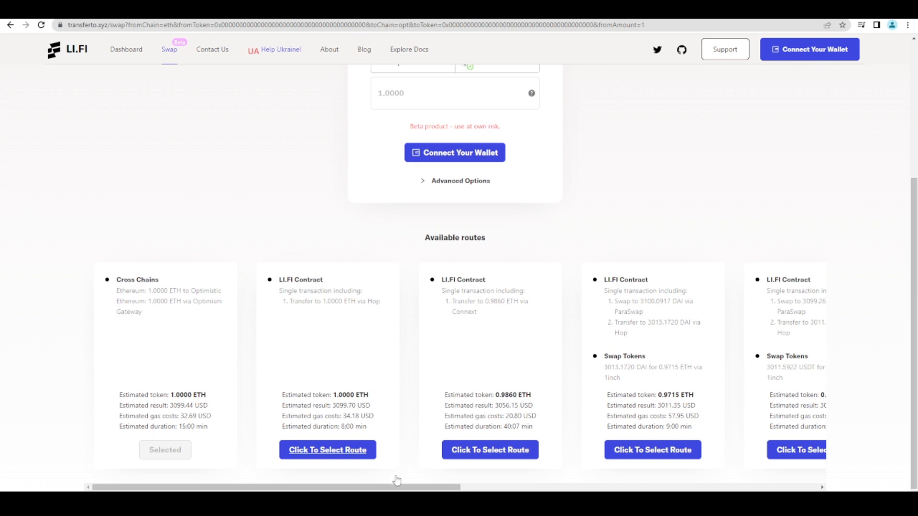
{"action": "mouse_move", "coordinate": [346, 266]}
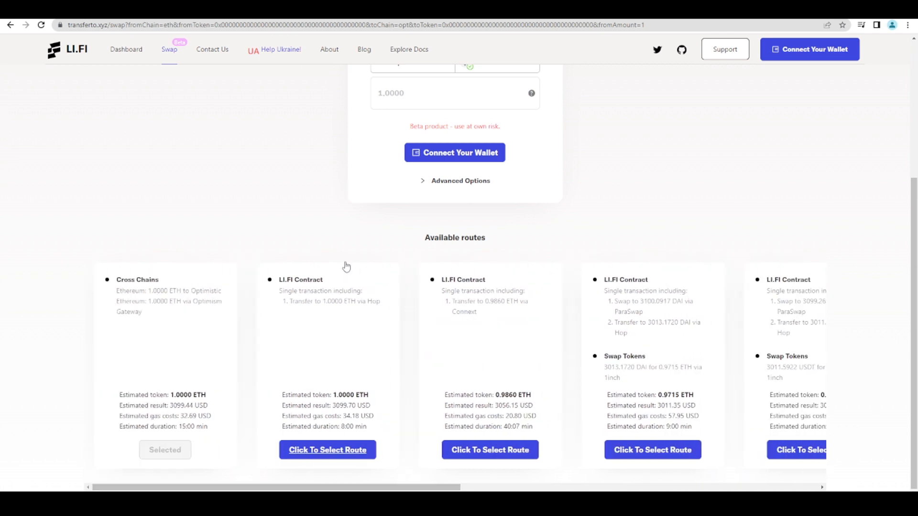
{"action": "scroll", "scroll_direction": "up", "scroll_amount": 3}
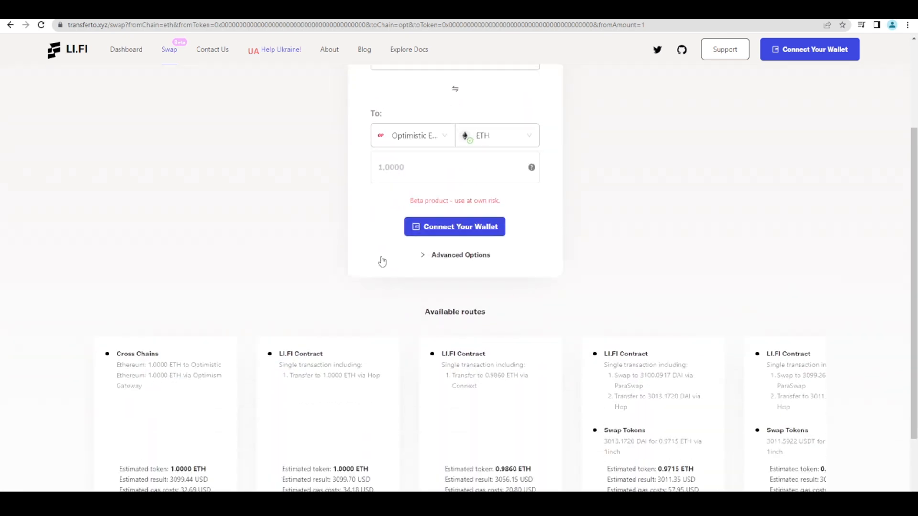
Choose DAI as the token to send from Polygon to Optimistic Ethereum, keeping ETH to receive
{"action": "left_click", "coordinate": [496, 150]}
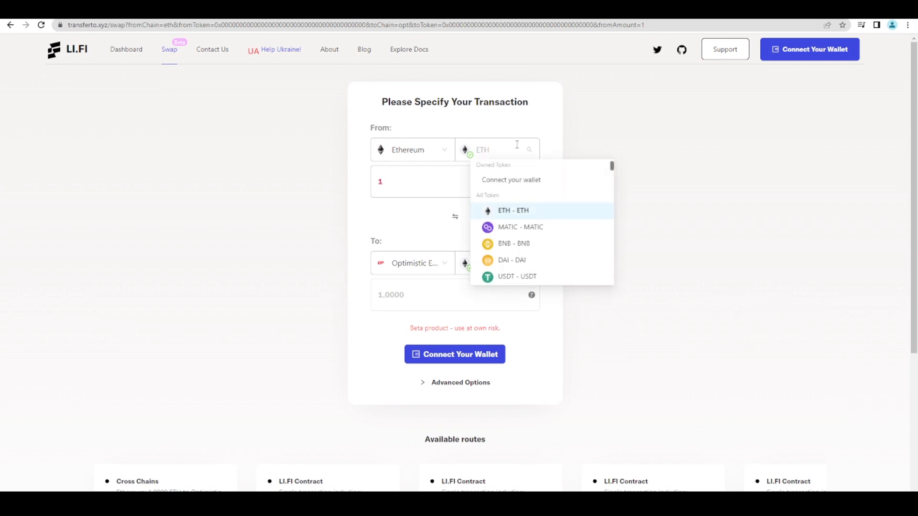
{"action": "left_click", "coordinate": [513, 211]}
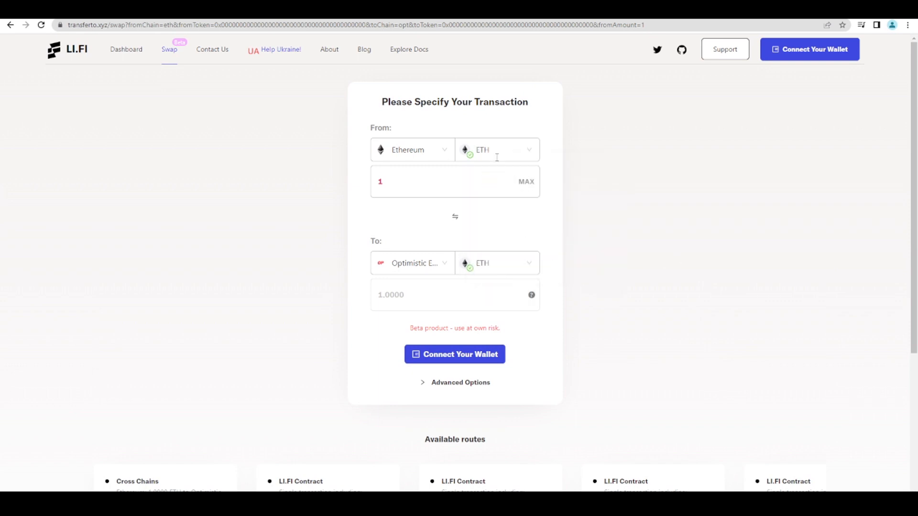
{"action": "left_click", "coordinate": [495, 150]}
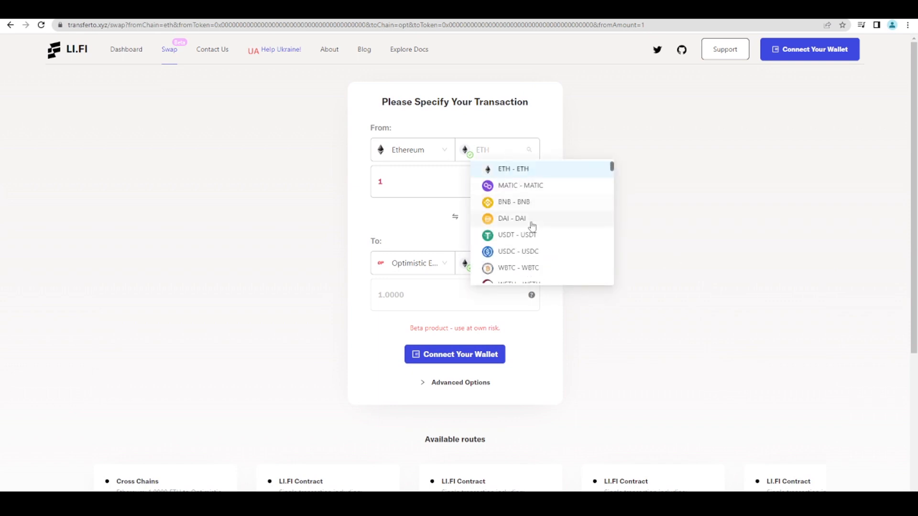
{"action": "left_click", "coordinate": [511, 218]}
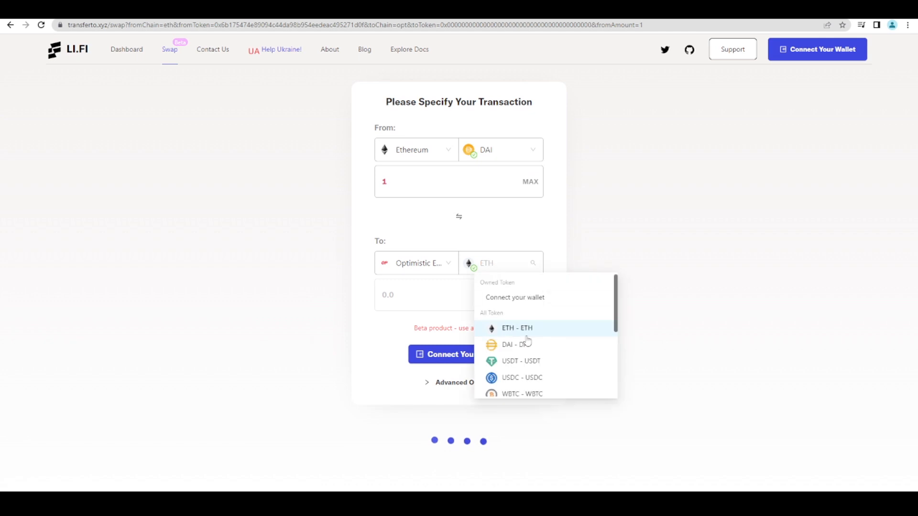
{"action": "left_click", "coordinate": [498, 150]}
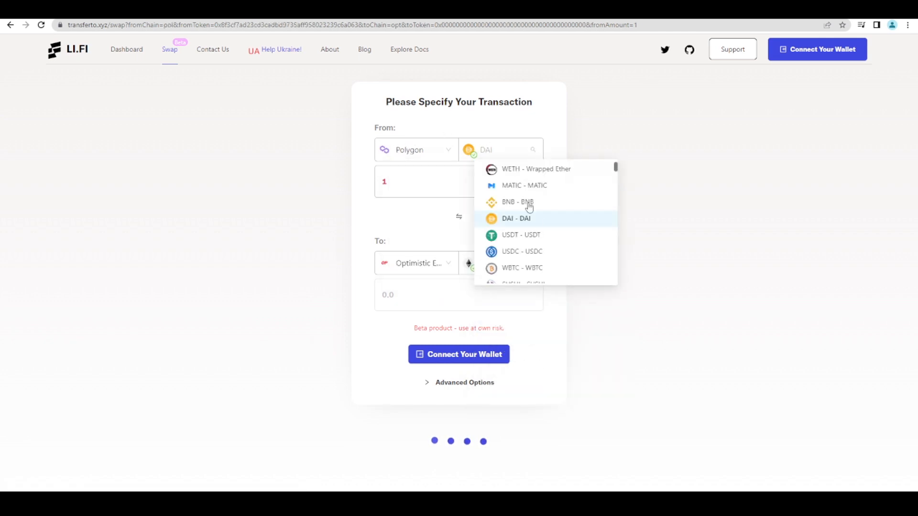
{"action": "left_click", "coordinate": [525, 185]}
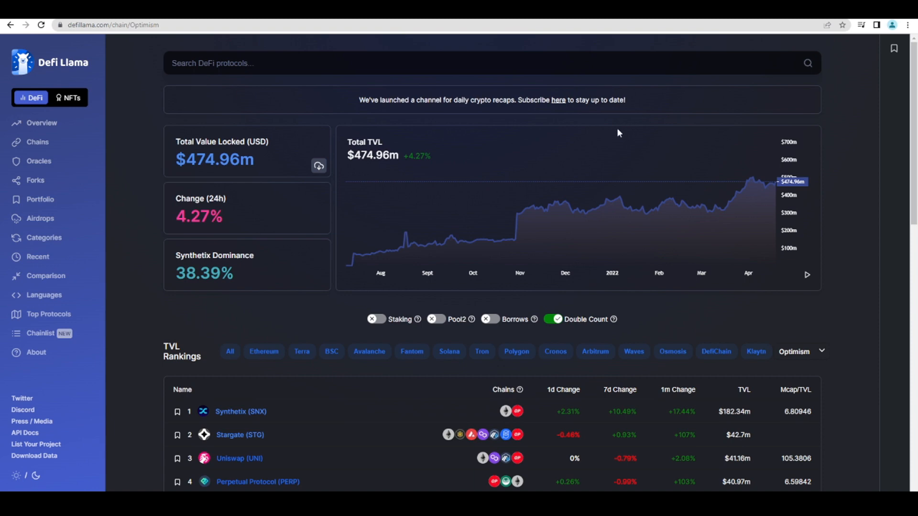
{"action": "mouse_move", "coordinate": [839, 249]}
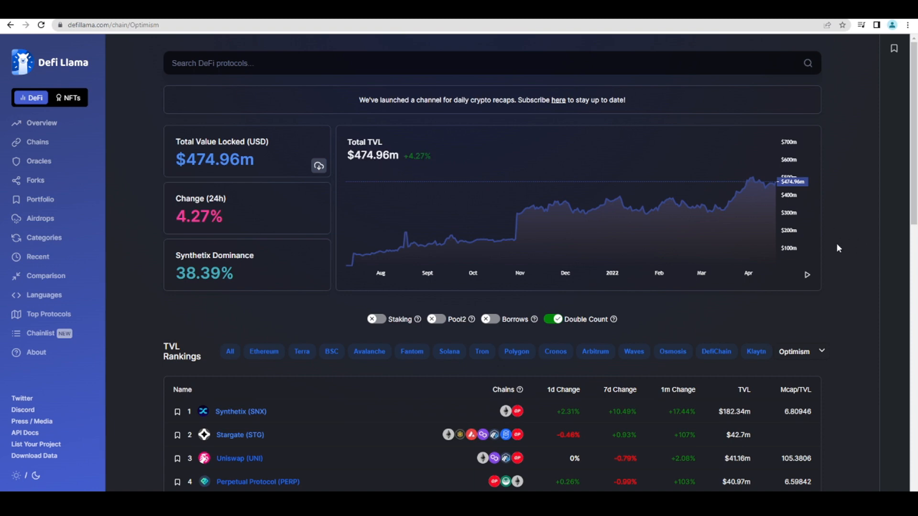
{"action": "mouse_move", "coordinate": [166, 246]}
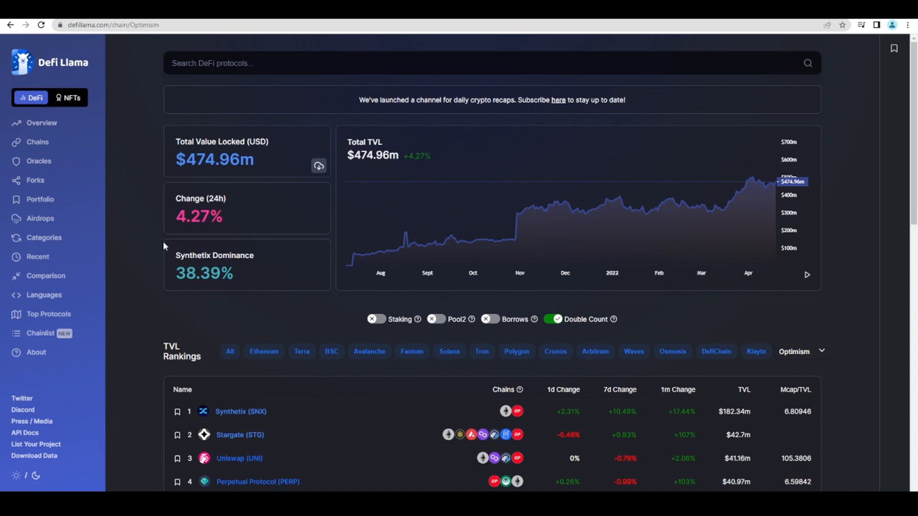
{"action": "mouse_move", "coordinate": [151, 228]}
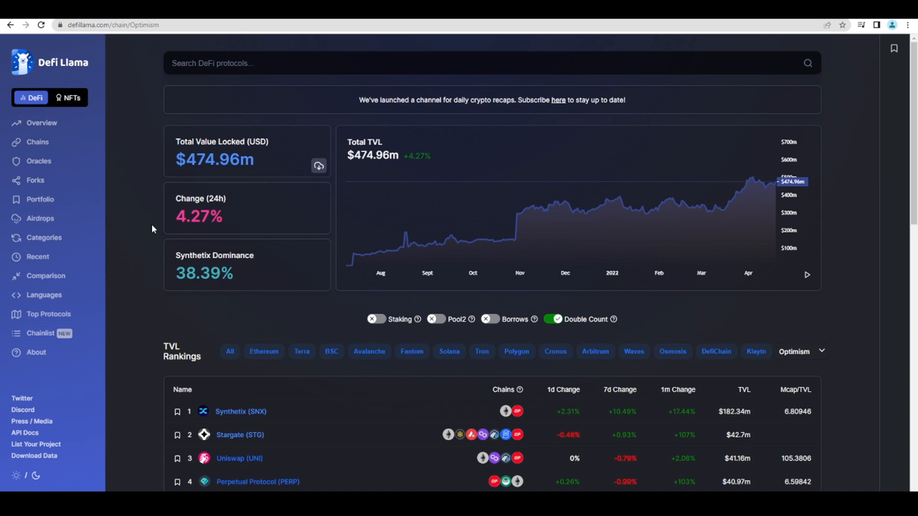
{"action": "mouse_move", "coordinate": [172, 179]}
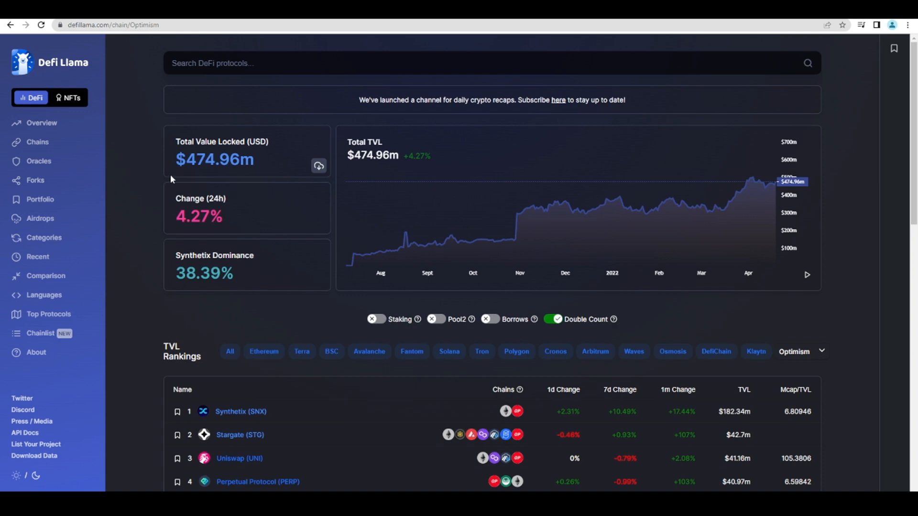
{"action": "mouse_move", "coordinate": [826, 287]}
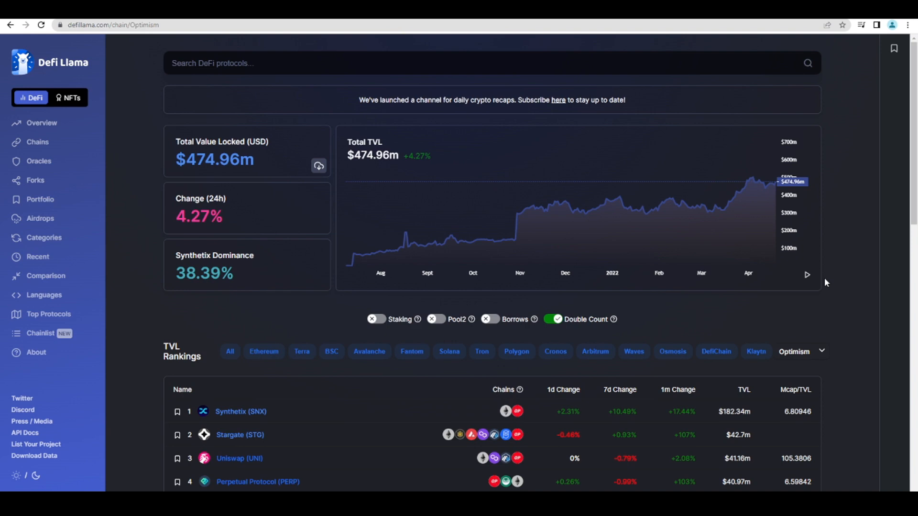
{"action": "mouse_move", "coordinate": [705, 272]}
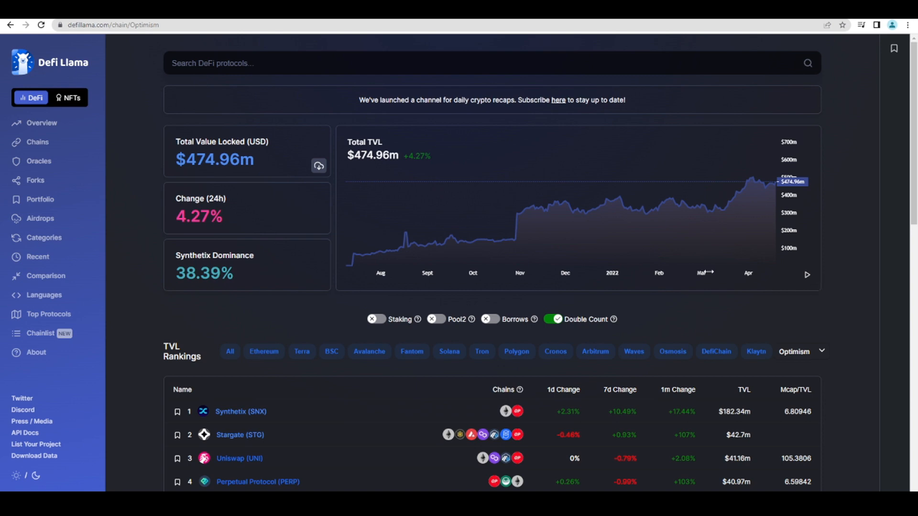
{"action": "mouse_move", "coordinate": [713, 212]}
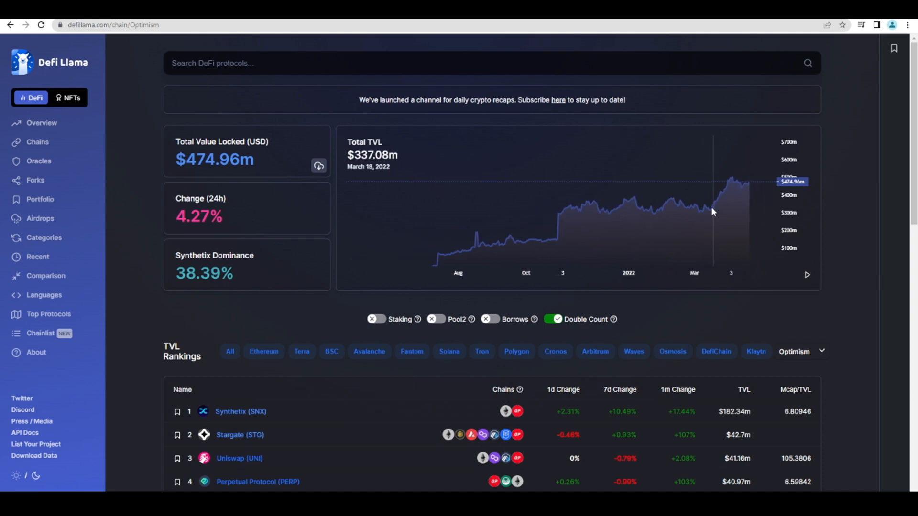
{"action": "mouse_move", "coordinate": [707, 231]}
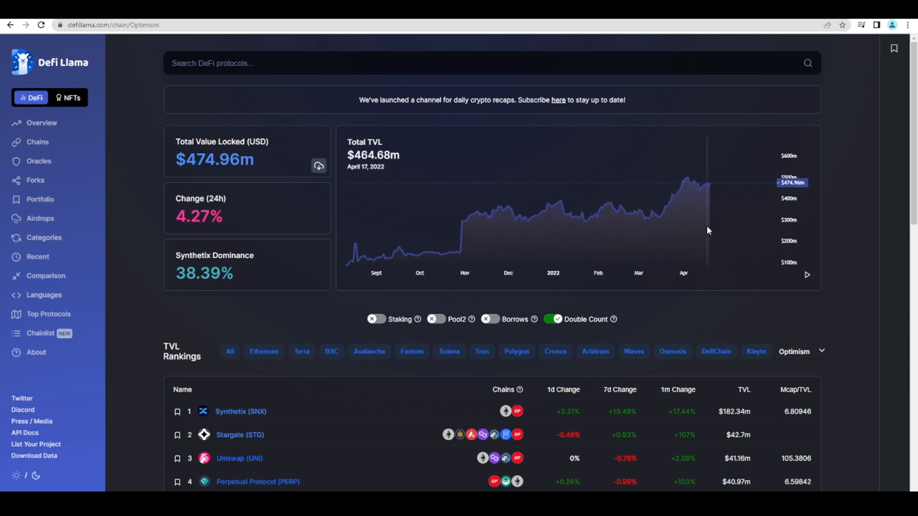
{"action": "mouse_move", "coordinate": [839, 226]}
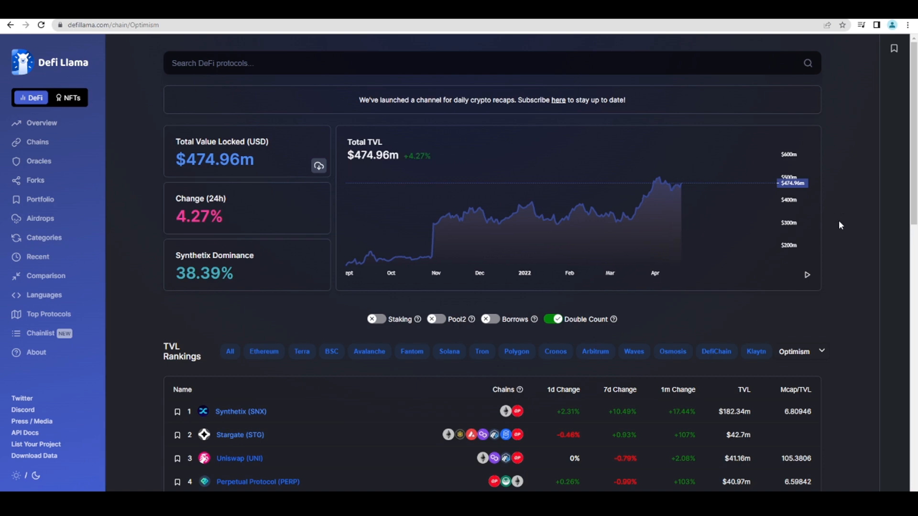
Glance below the Optimism Total TVL chart at the protocol rankings and return to the $474.96m overview
{"action": "scroll", "scroll_direction": "down", "scroll_amount": 3}
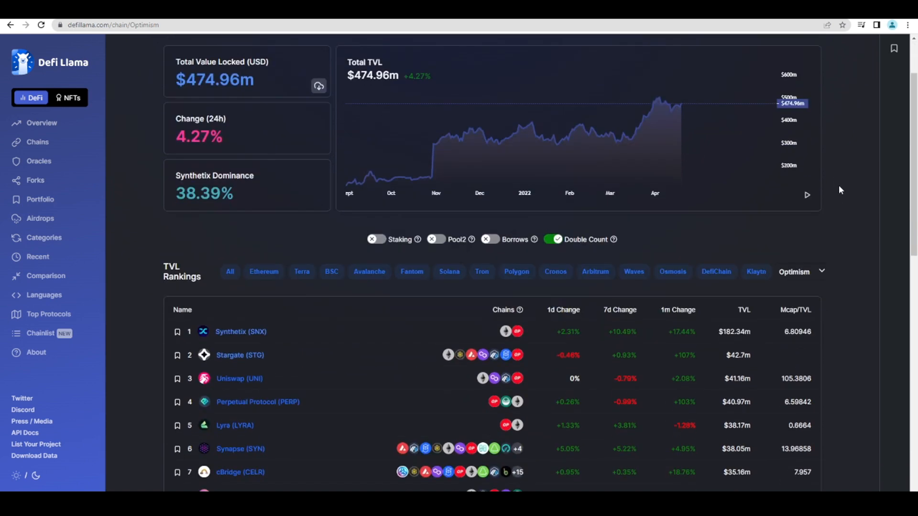
{"action": "scroll", "scroll_direction": "up", "scroll_amount": 3}
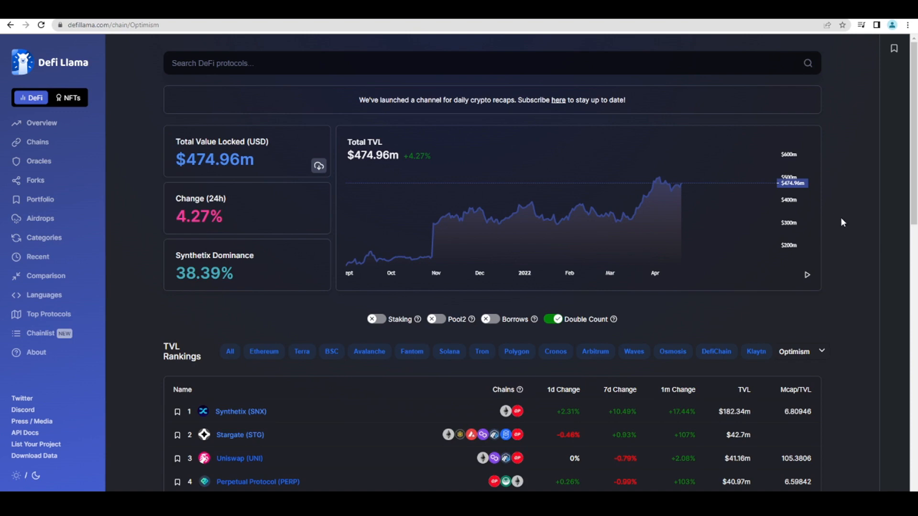
{"action": "mouse_move", "coordinate": [855, 228]}
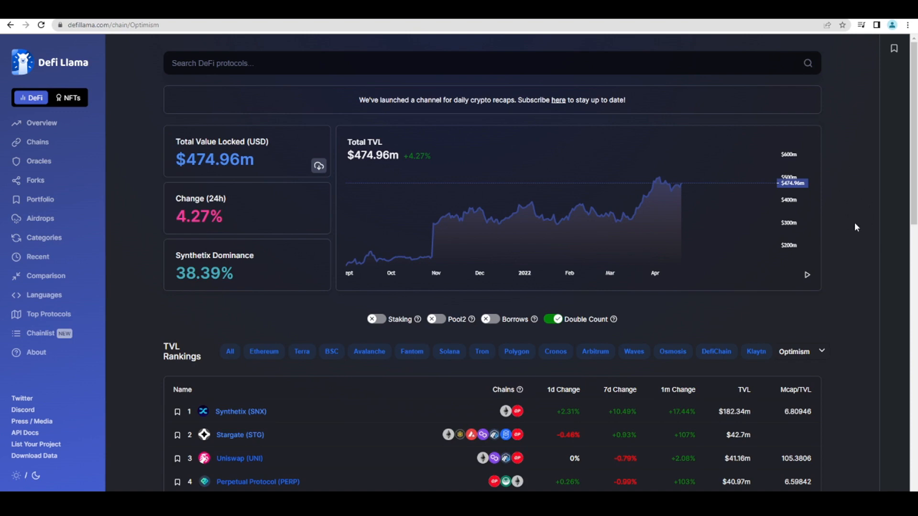
{"action": "mouse_move", "coordinate": [851, 215]}
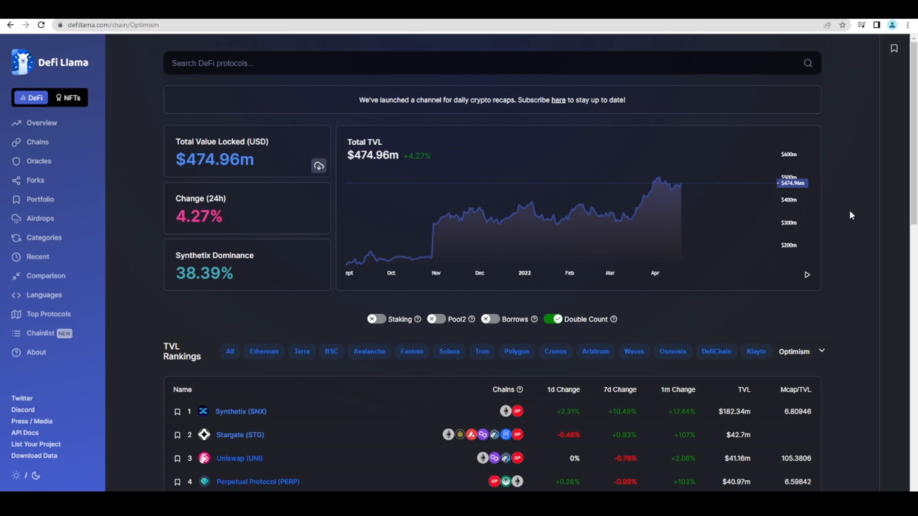
Scroll the Optimism TVL rankings past Synthetix and Stargate into the mid-ranked protocols
{"action": "scroll", "scroll_direction": "down", "scroll_amount": 3}
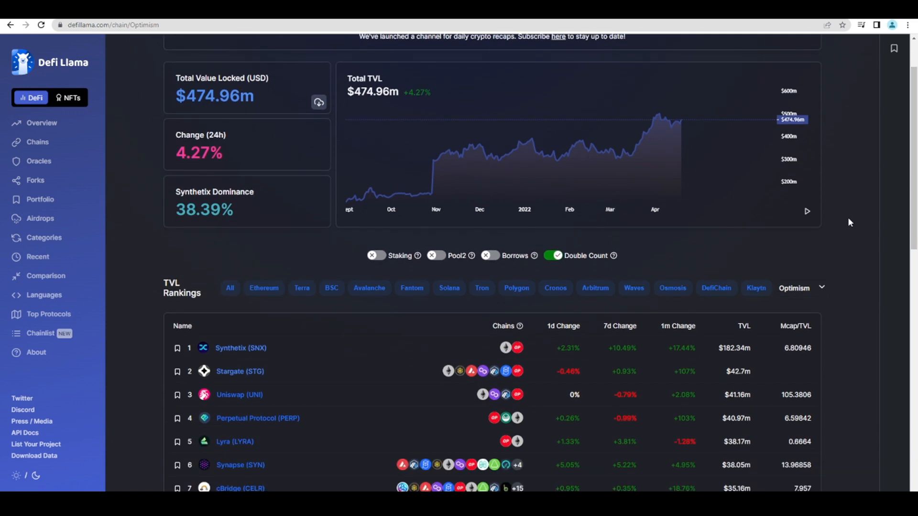
{"action": "scroll", "scroll_direction": "down", "scroll_amount": 3}
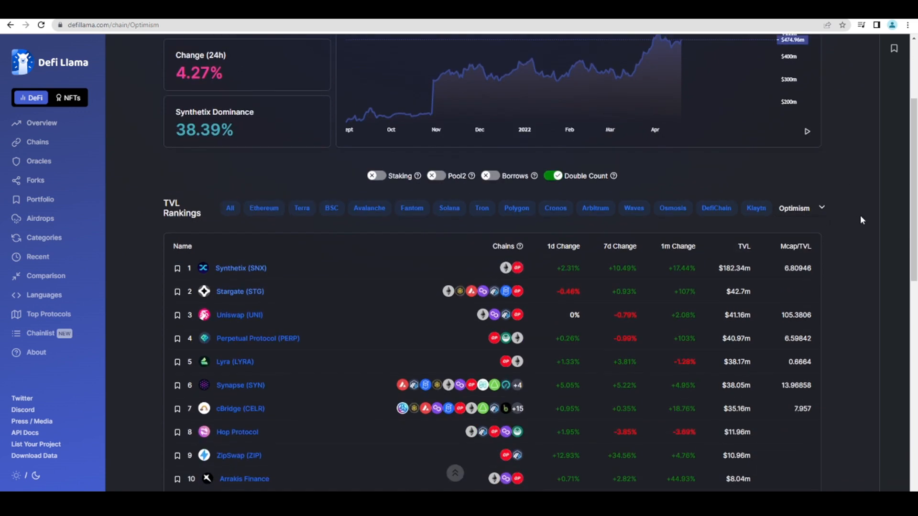
{"action": "scroll", "scroll_direction": "up", "scroll_amount": 3}
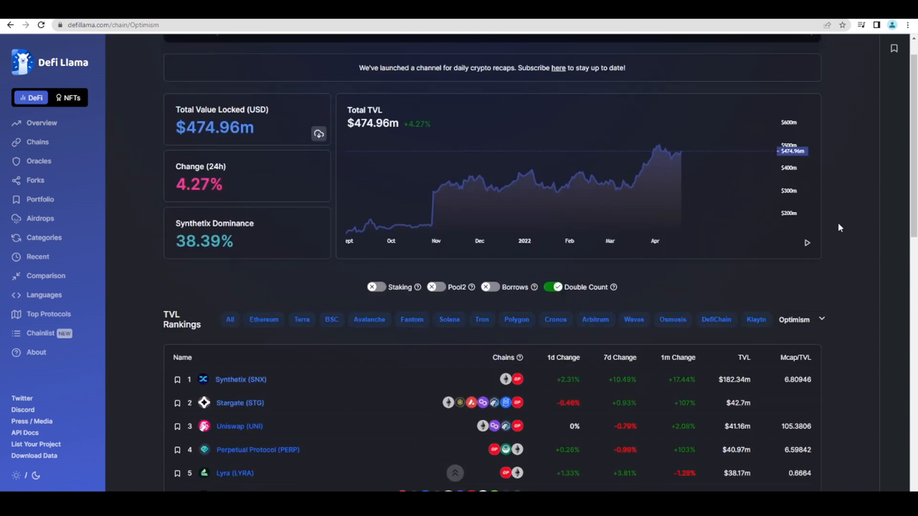
{"action": "scroll", "scroll_direction": "up", "scroll_amount": 3}
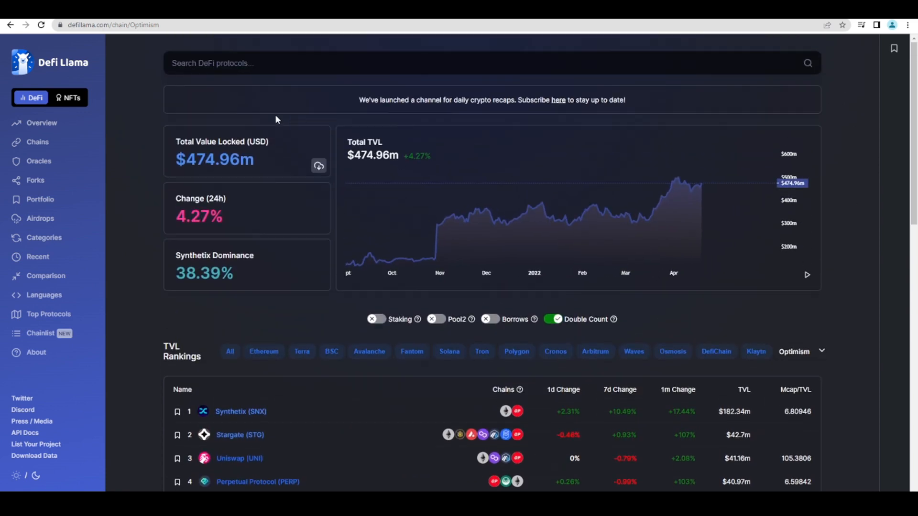
{"action": "scroll", "scroll_direction": "down", "scroll_amount": 3}
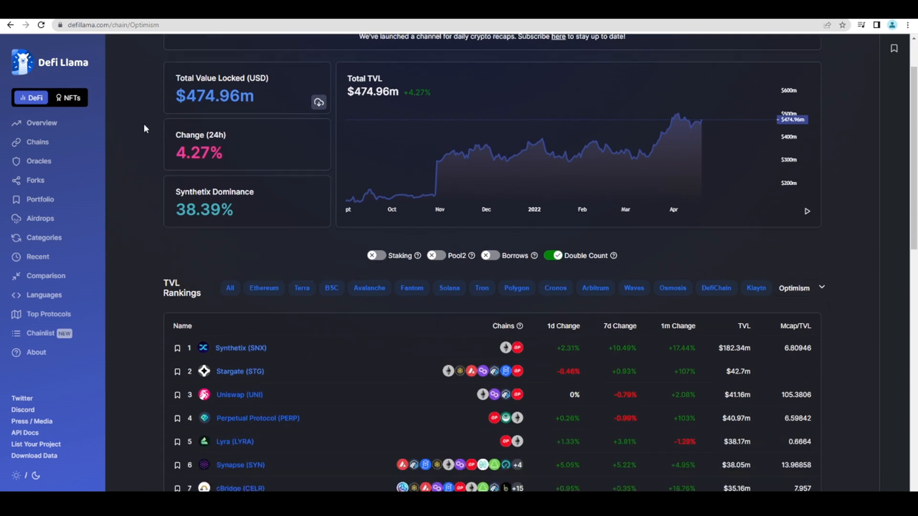
{"action": "scroll", "scroll_direction": "down", "scroll_amount": 3}
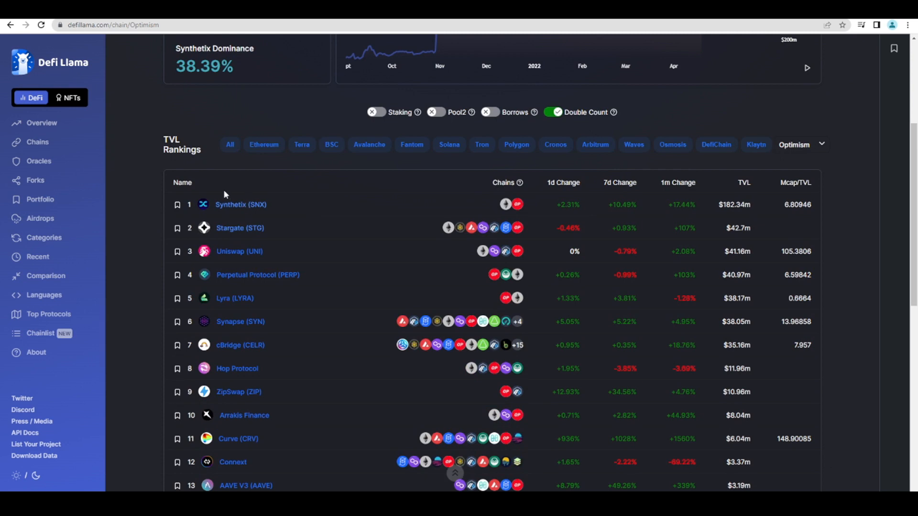
{"action": "mouse_move", "coordinate": [226, 182]}
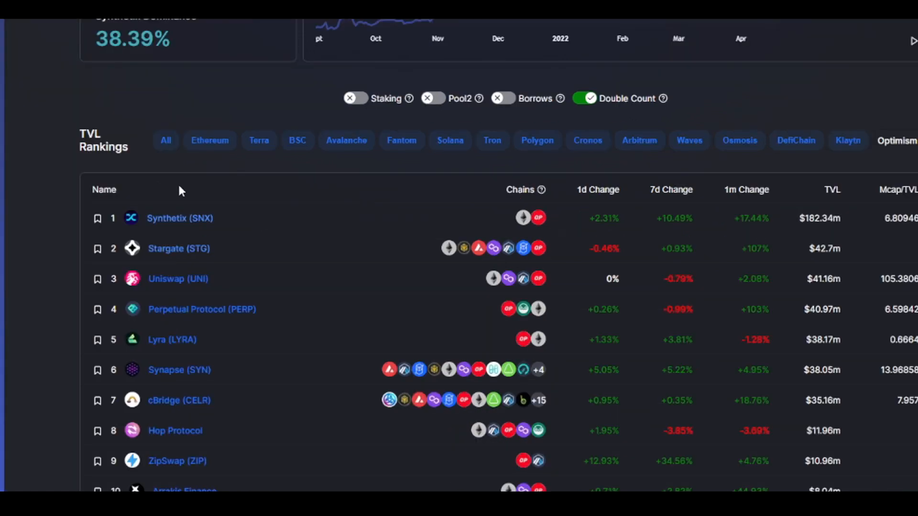
{"action": "scroll", "scroll_direction": "down", "scroll_amount": 3}
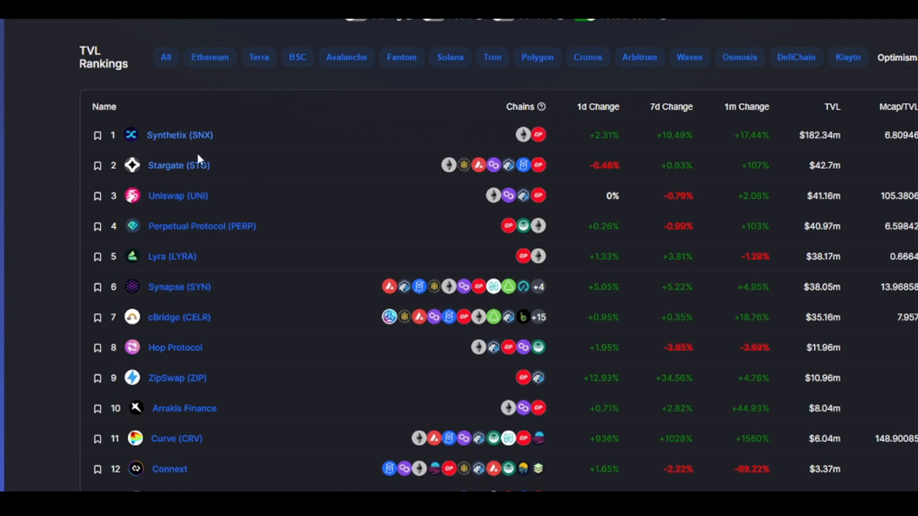
{"action": "mouse_move", "coordinate": [238, 183]}
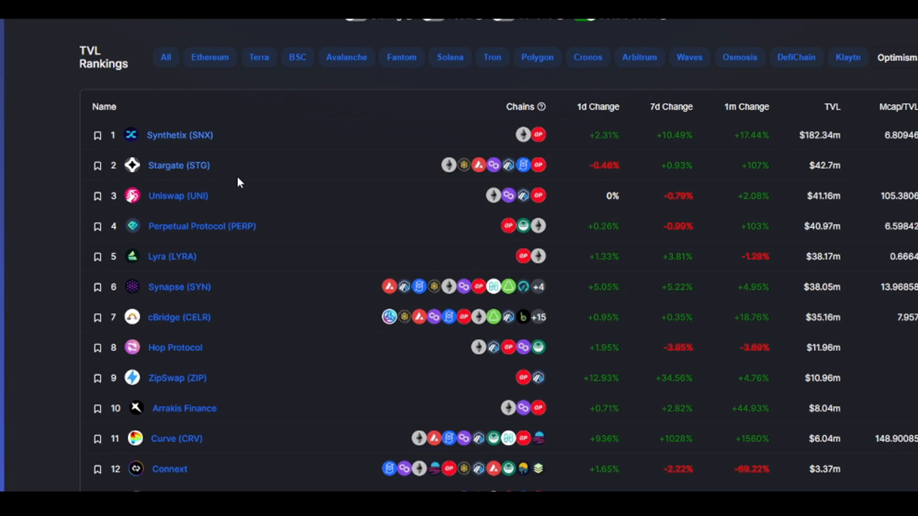
{"action": "mouse_move", "coordinate": [161, 177]}
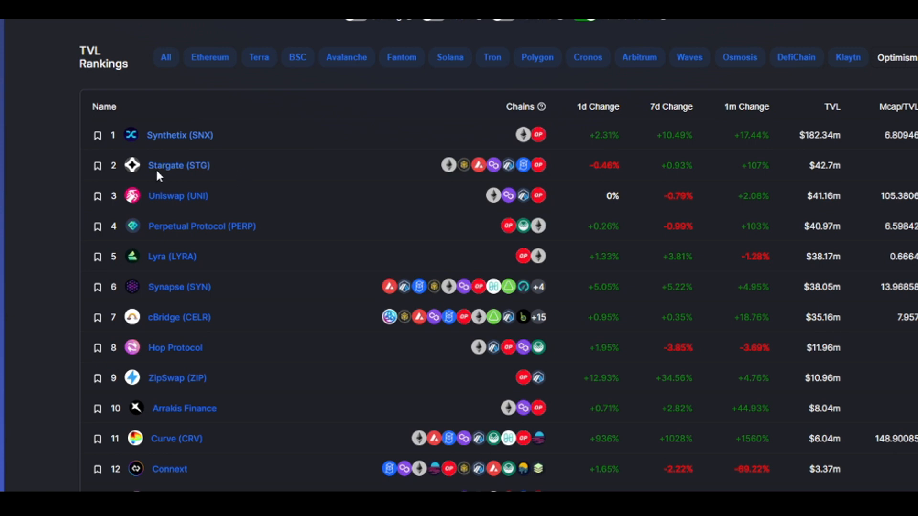
{"action": "mouse_move", "coordinate": [188, 199]}
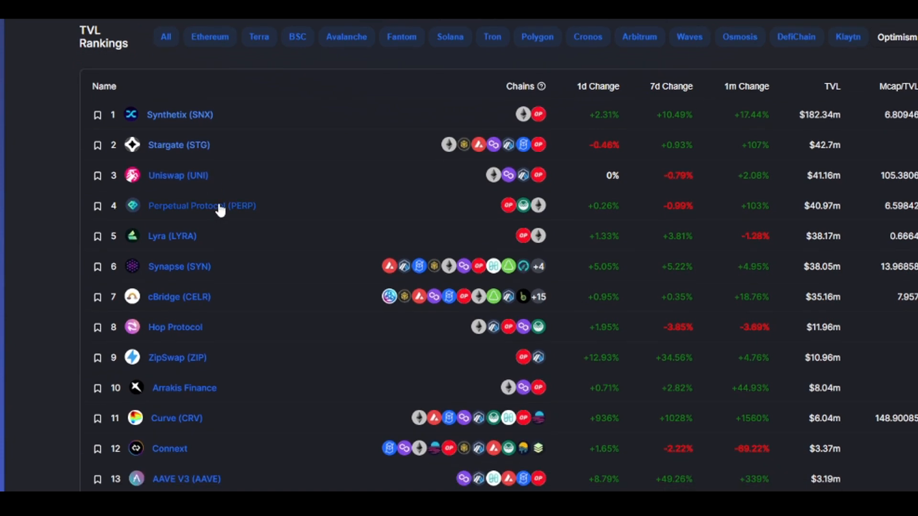
{"action": "mouse_move", "coordinate": [267, 188]}
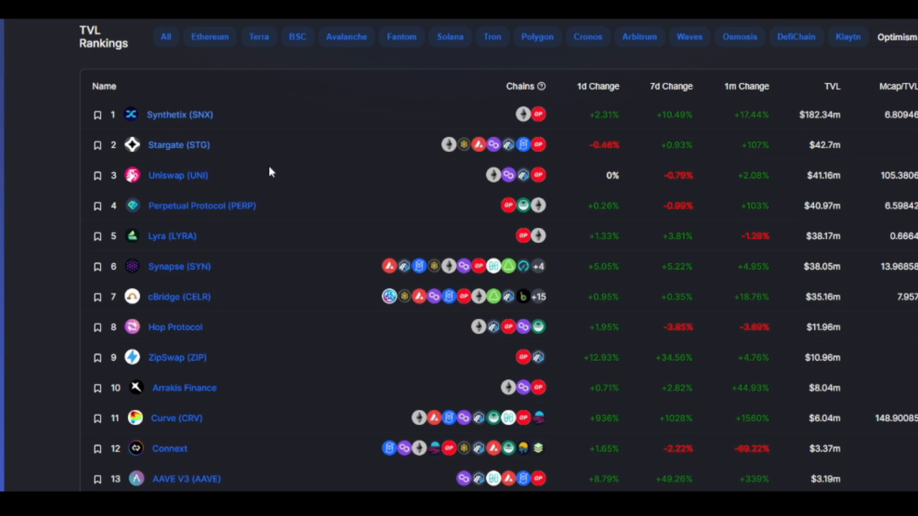
{"action": "mouse_move", "coordinate": [143, 231]}
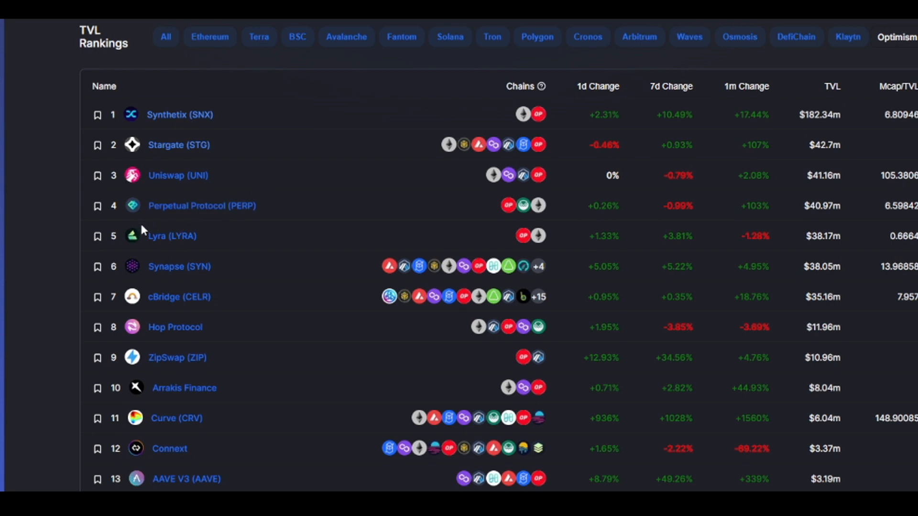
{"action": "mouse_move", "coordinate": [168, 100]}
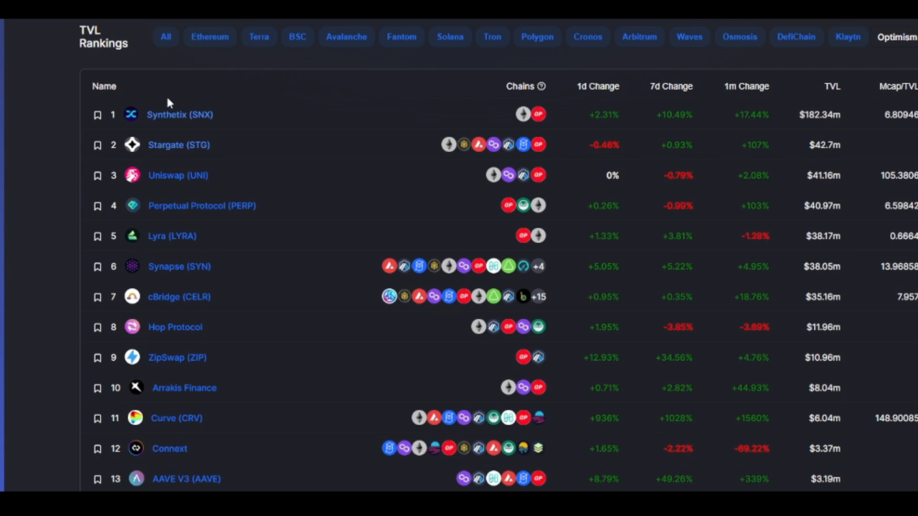
Continue down the rankings through protocols ranked 7 to 21, ending at dHEDGE
{"action": "scroll", "scroll_direction": "down", "scroll_amount": 3}
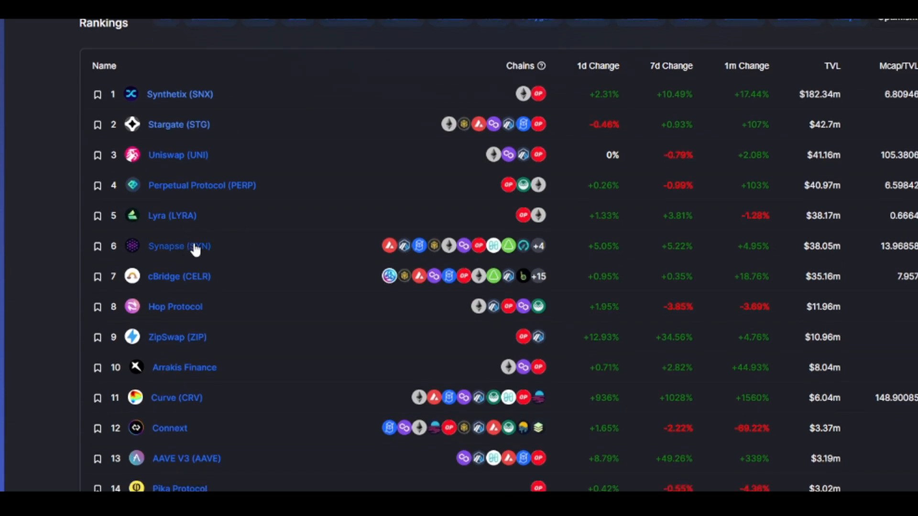
{"action": "mouse_move", "coordinate": [229, 245]}
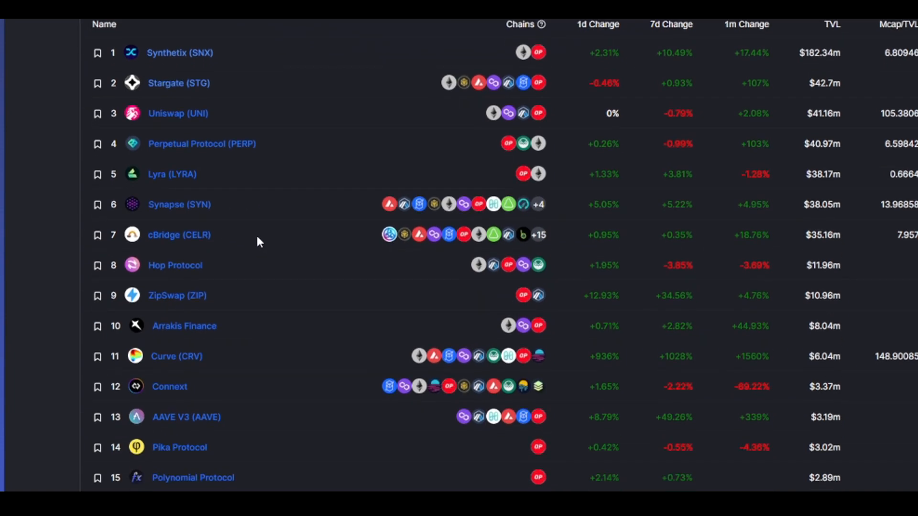
{"action": "mouse_move", "coordinate": [245, 249]}
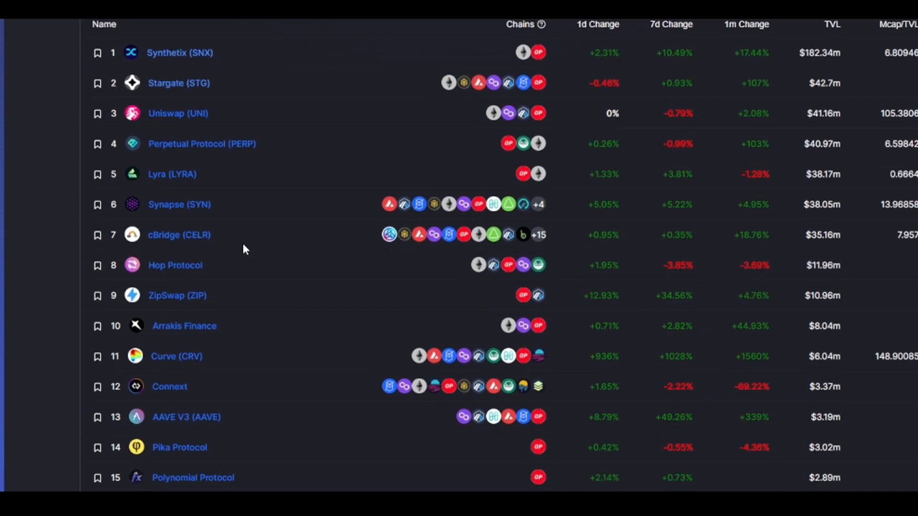
{"action": "mouse_move", "coordinate": [204, 226]}
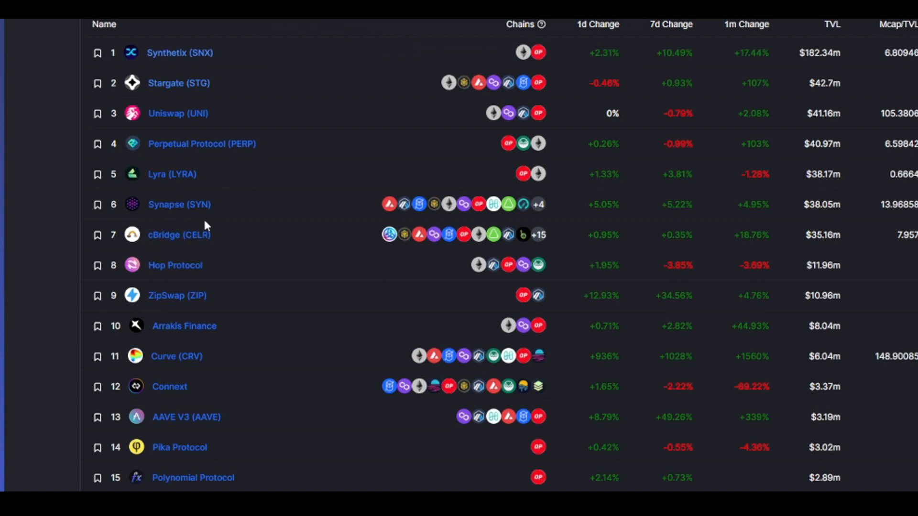
{"action": "scroll", "scroll_direction": "down", "scroll_amount": 3}
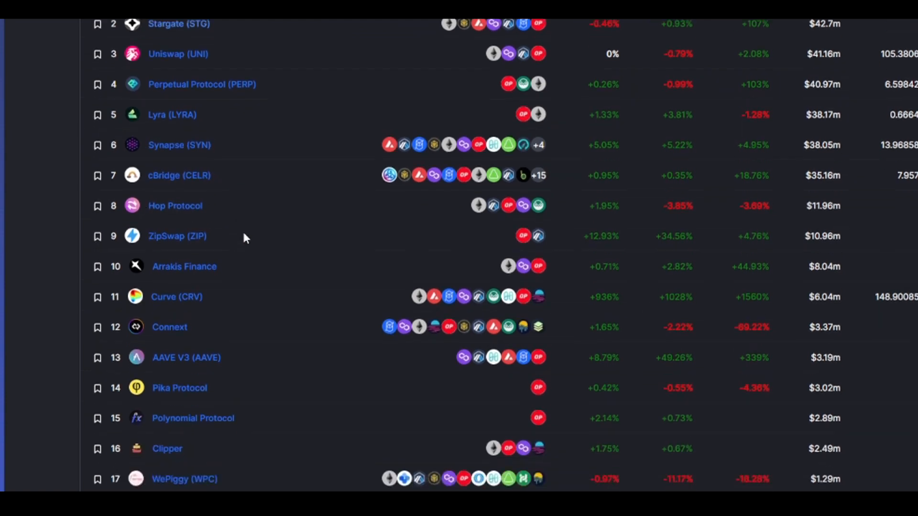
{"action": "scroll", "scroll_direction": "down", "scroll_amount": 3}
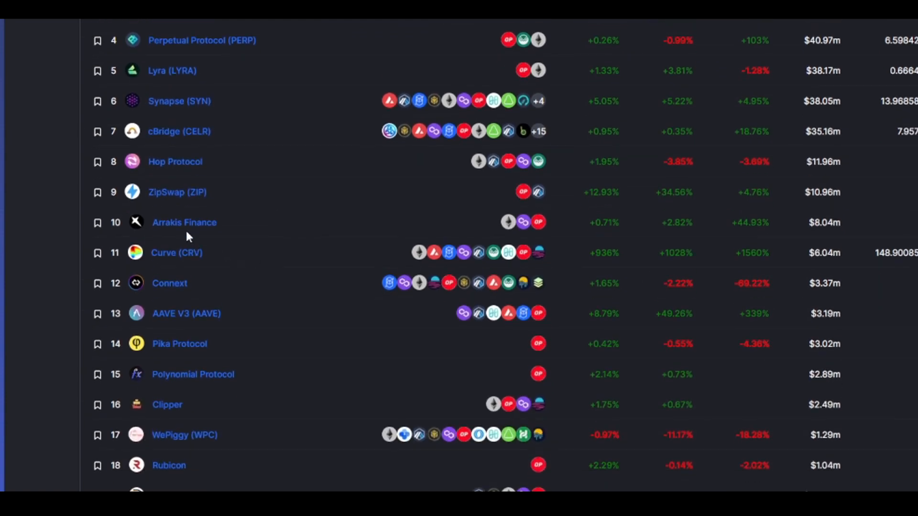
{"action": "mouse_move", "coordinate": [234, 254]}
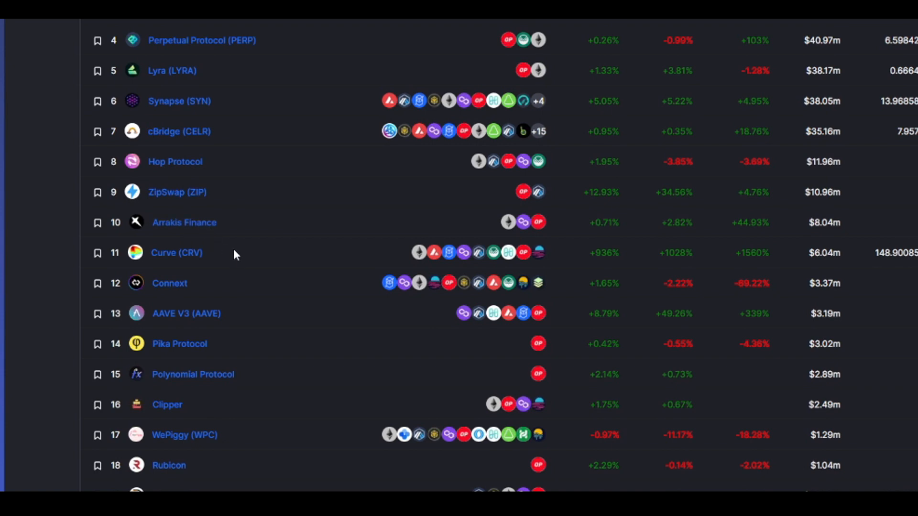
{"action": "scroll", "scroll_direction": "up", "scroll_amount": 3}
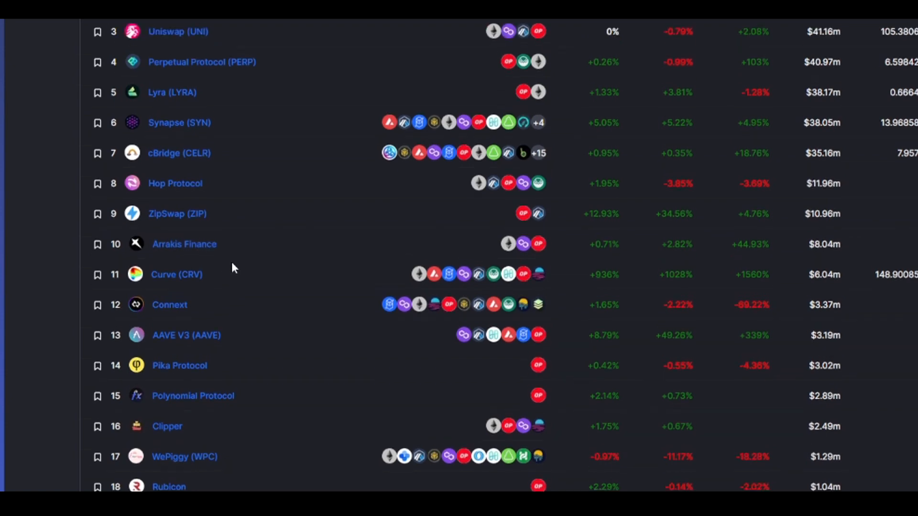
{"action": "scroll", "scroll_direction": "up", "scroll_amount": 3}
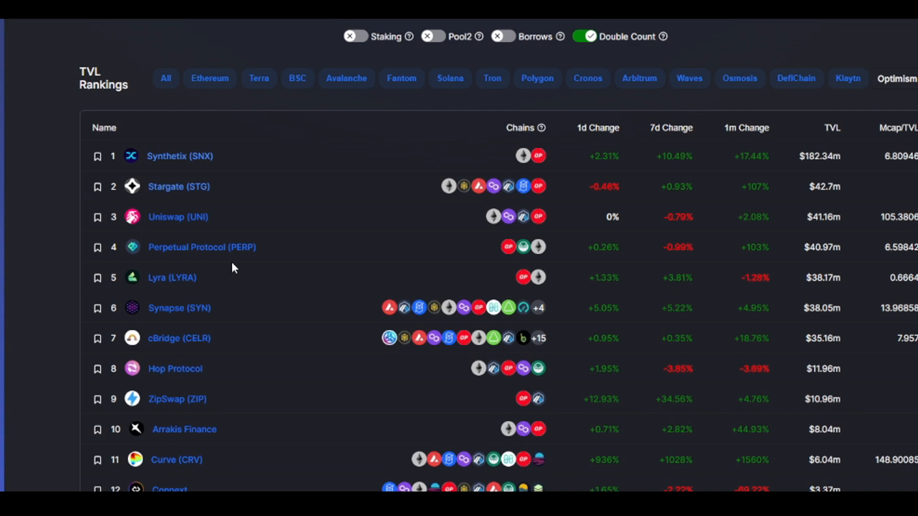
{"action": "mouse_move", "coordinate": [234, 276]}
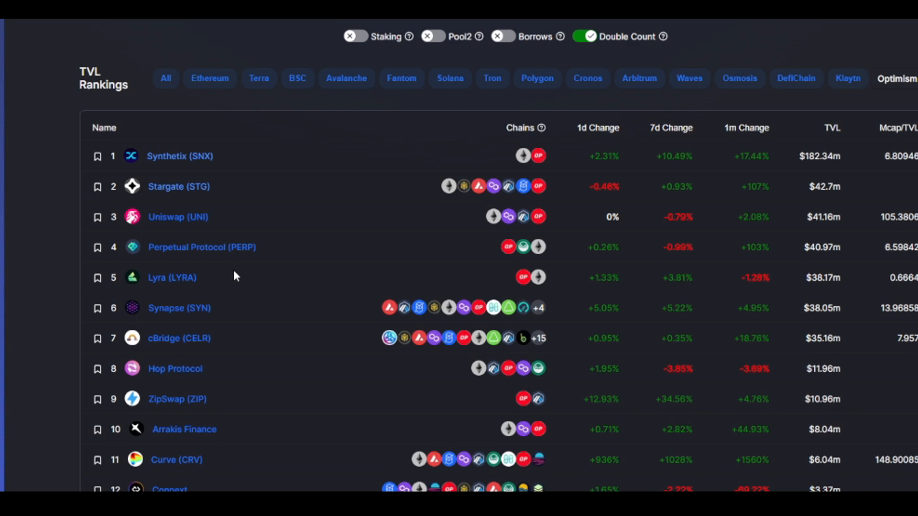
{"action": "scroll", "scroll_direction": "down", "scroll_amount": 3}
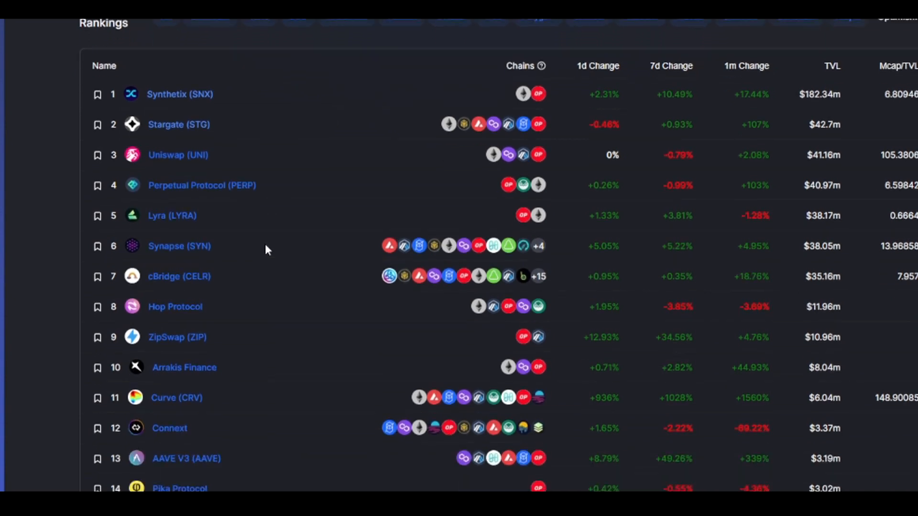
{"action": "scroll", "scroll_direction": "down", "scroll_amount": 3}
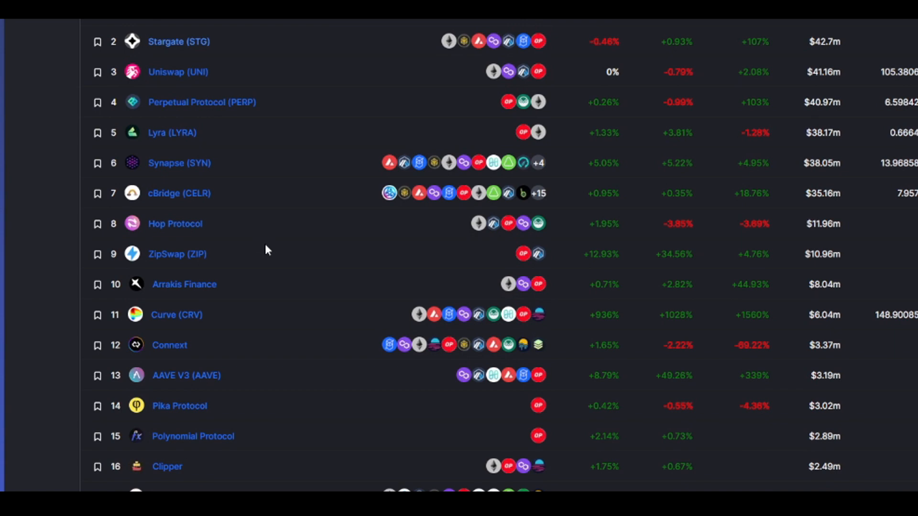
{"action": "scroll", "scroll_direction": "down", "scroll_amount": 3}
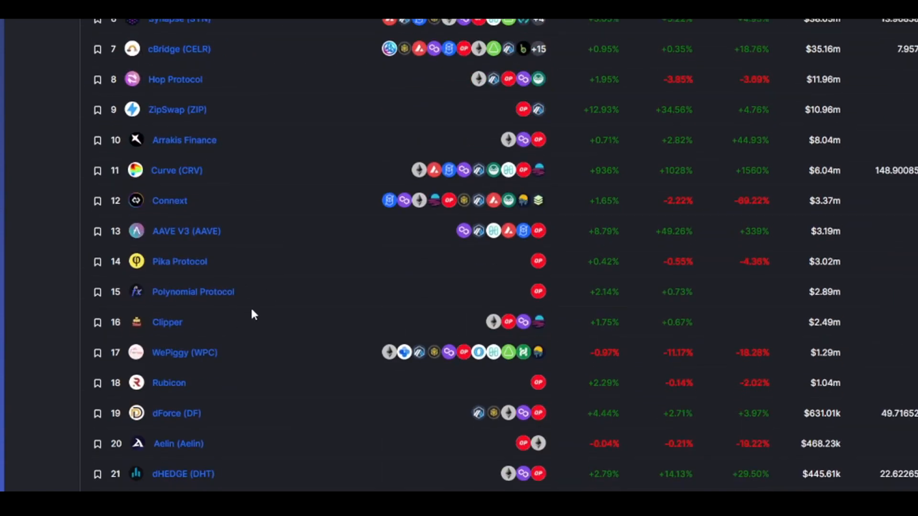
{"action": "mouse_move", "coordinate": [139, 290]}
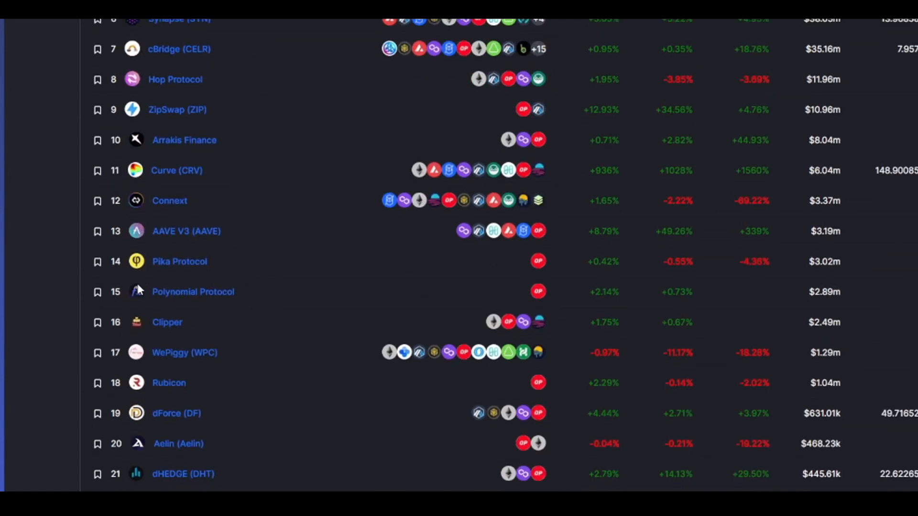
{"action": "mouse_move", "coordinate": [283, 259]}
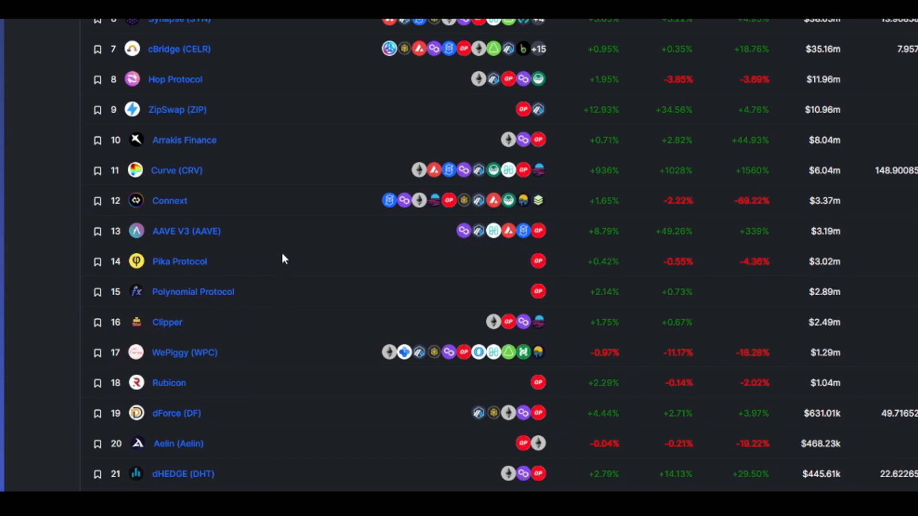
{"action": "mouse_move", "coordinate": [276, 259]}
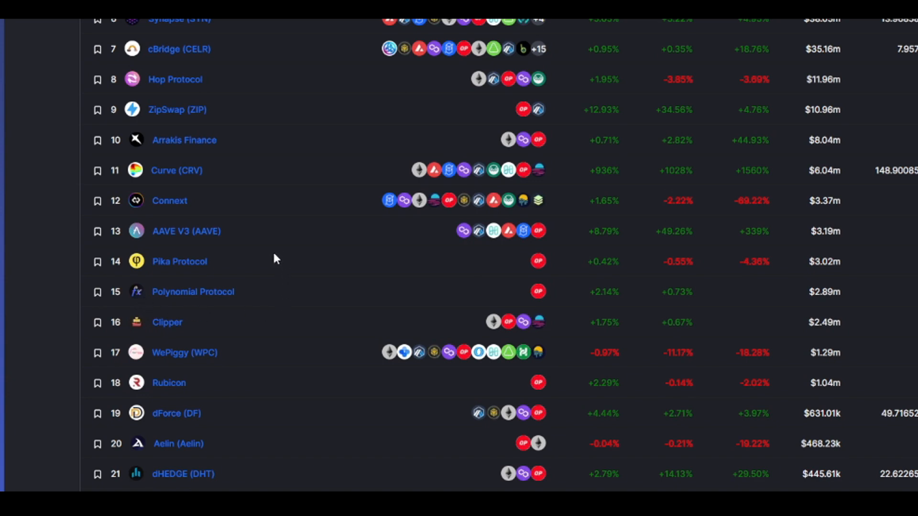
{"action": "mouse_move", "coordinate": [130, 280]}
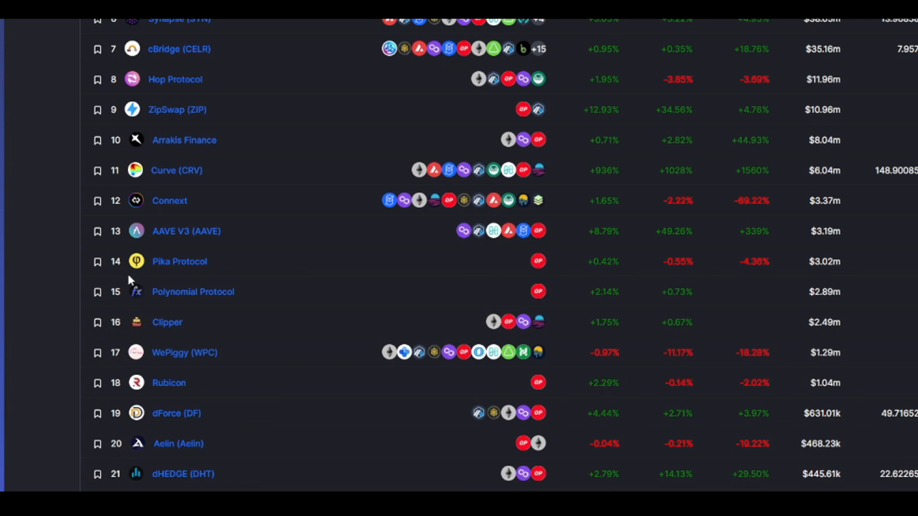
{"action": "mouse_move", "coordinate": [223, 298]}
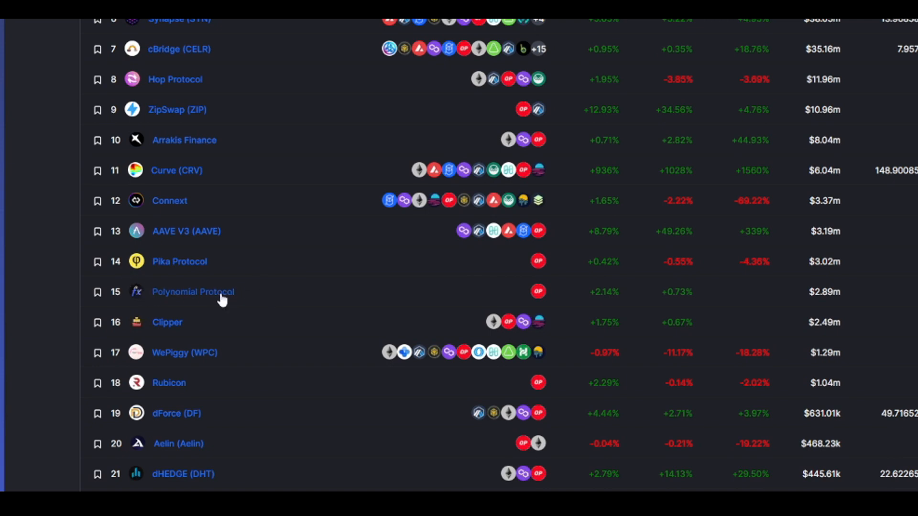
Scroll the rankings down to Cryptex Finance at rank 29, then back toward the table header
{"action": "scroll", "scroll_direction": "down", "scroll_amount": 3}
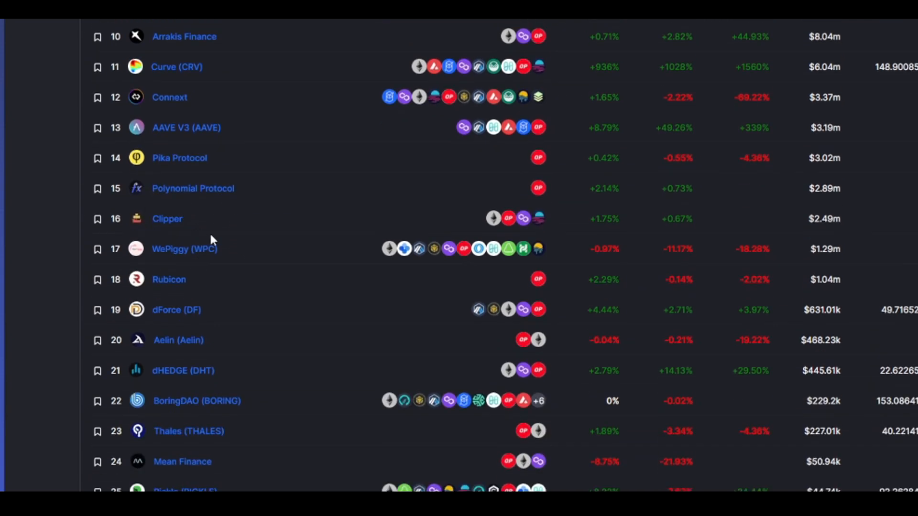
{"action": "mouse_move", "coordinate": [167, 240]}
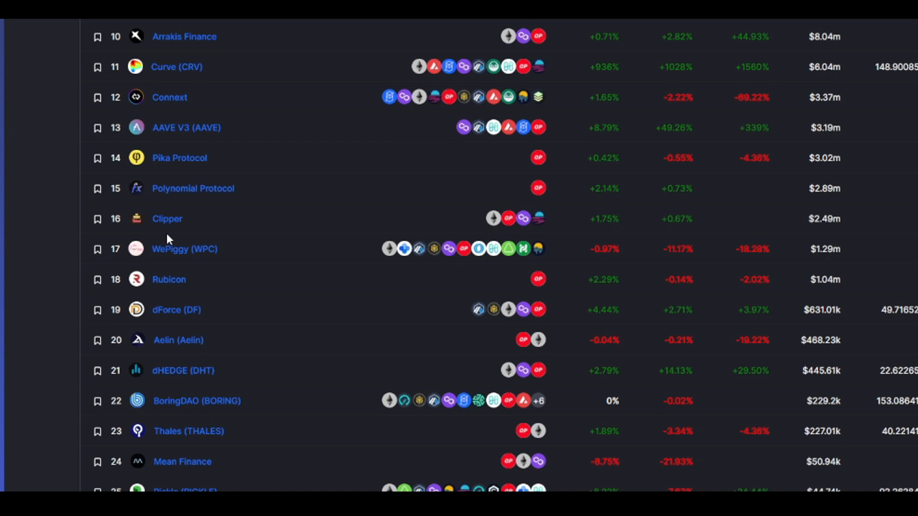
{"action": "mouse_move", "coordinate": [171, 235]}
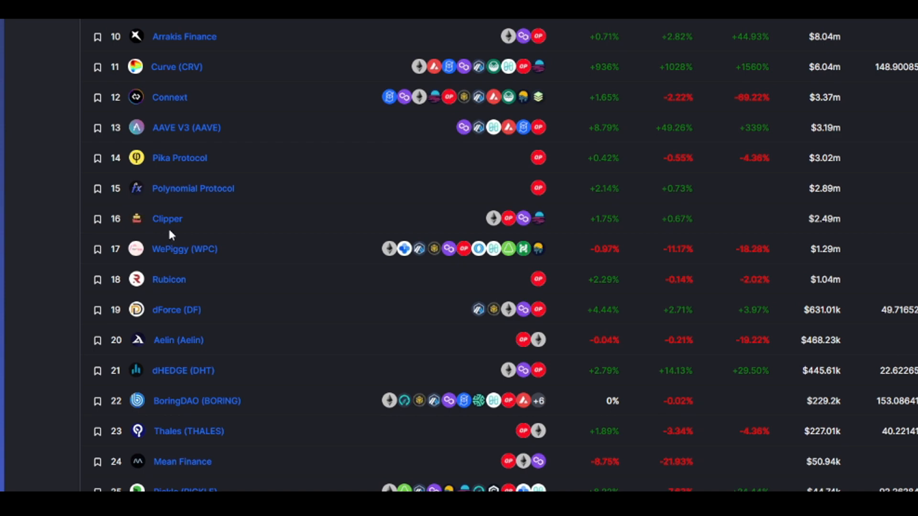
{"action": "mouse_move", "coordinate": [178, 231]}
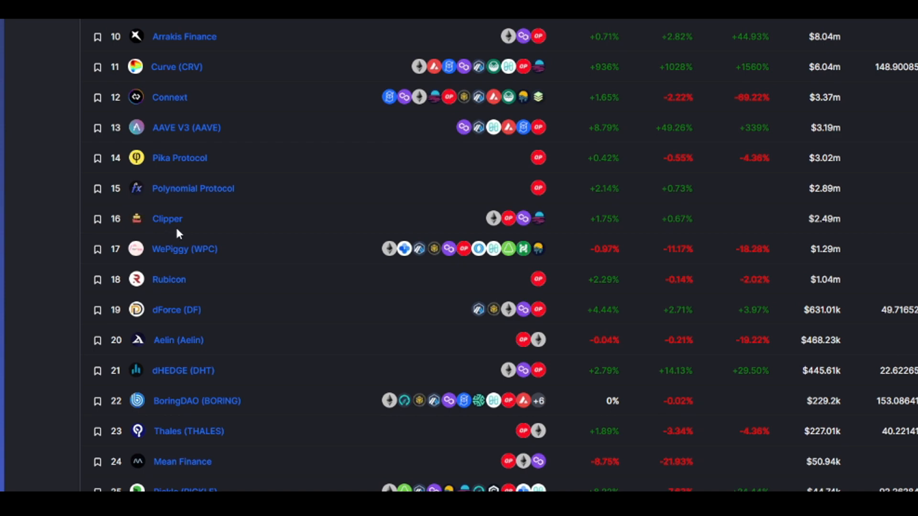
{"action": "mouse_move", "coordinate": [231, 228]}
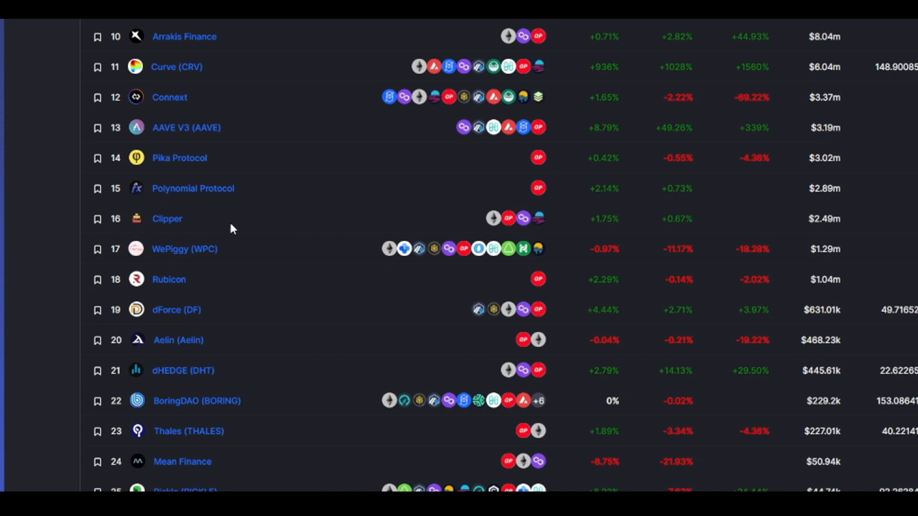
{"action": "scroll", "scroll_direction": "down", "scroll_amount": 3}
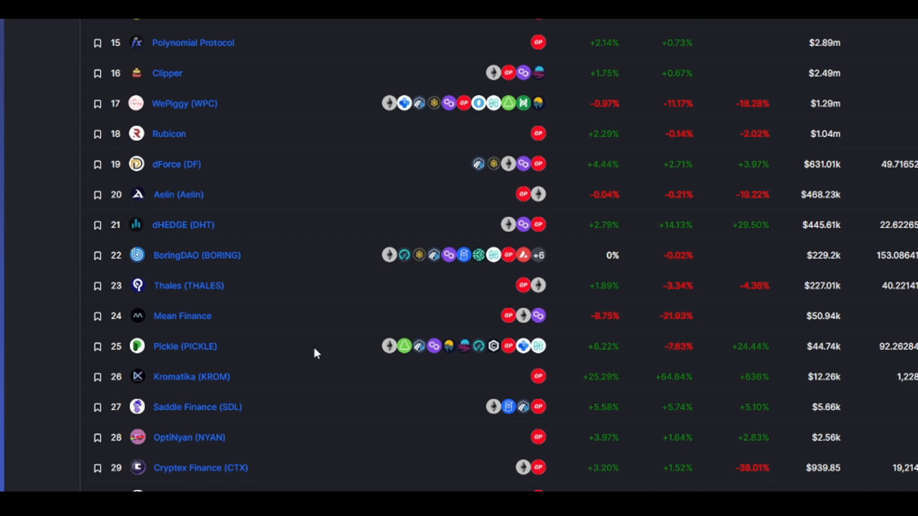
{"action": "scroll", "scroll_direction": "up", "scroll_amount": 3}
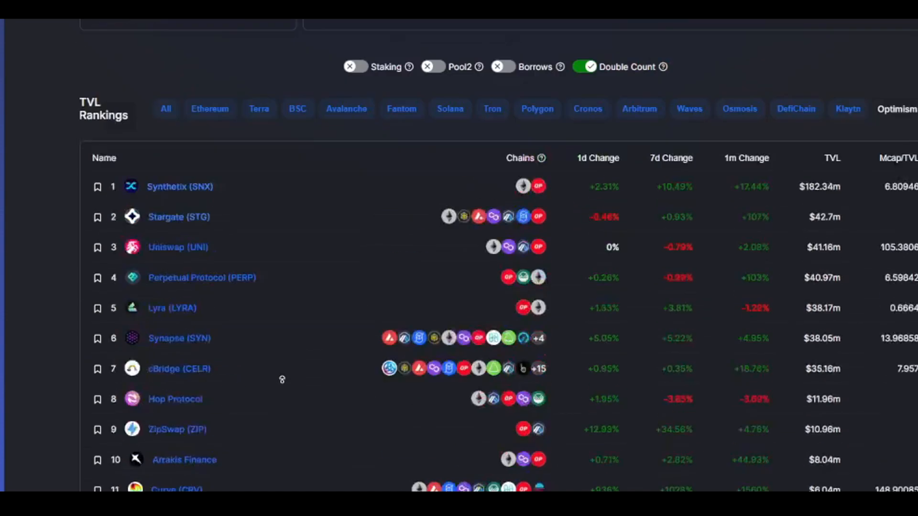
Scroll up to the Total TVL chart to read past values such as $472.58m on April 8, 2022
{"action": "scroll", "scroll_direction": "up", "scroll_amount": 3}
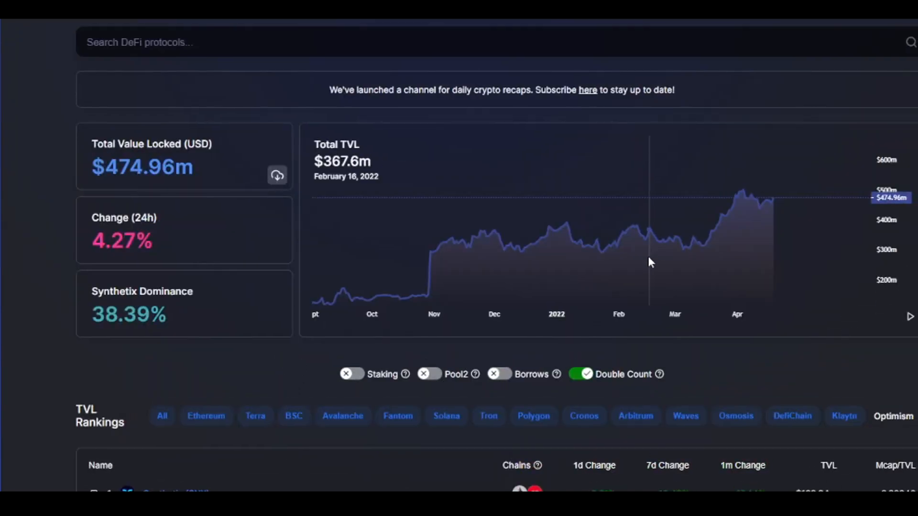
{"action": "mouse_move", "coordinate": [689, 252]}
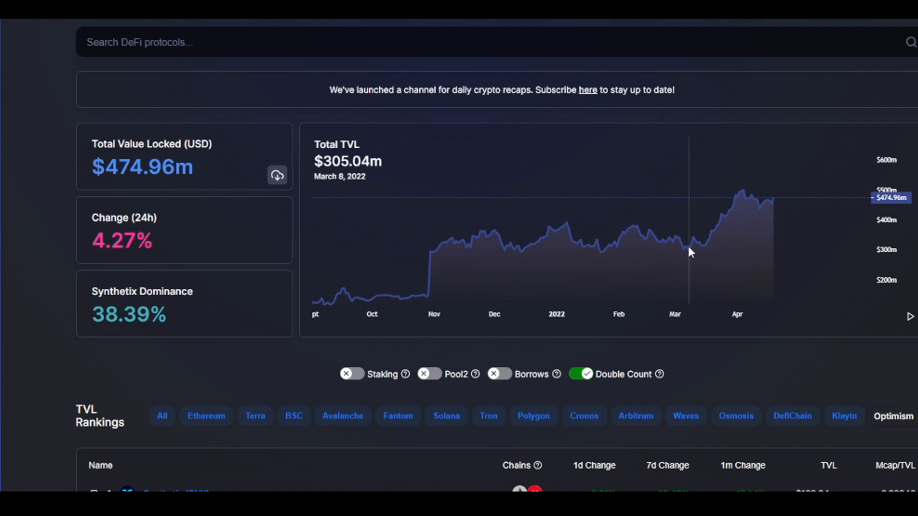
{"action": "mouse_move", "coordinate": [614, 240]}
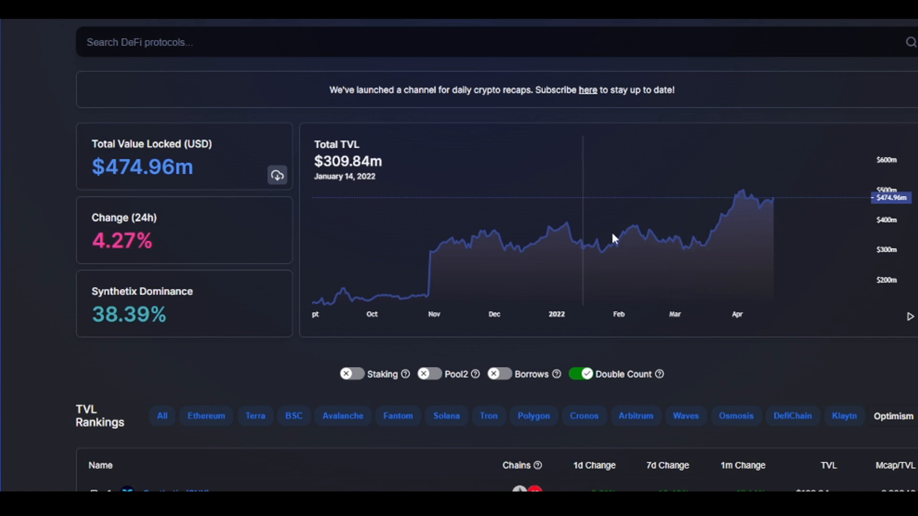
{"action": "mouse_move", "coordinate": [745, 235]}
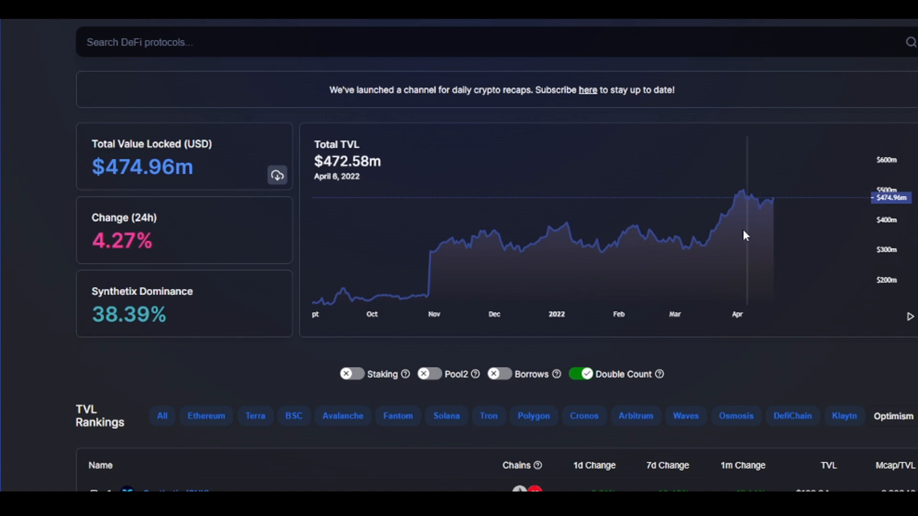
{"action": "mouse_move", "coordinate": [711, 259]}
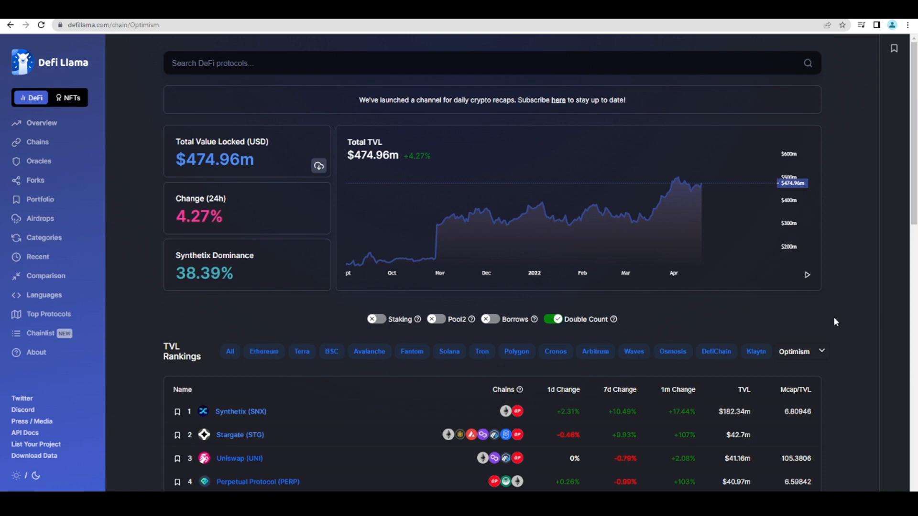
{"action": "mouse_move", "coordinate": [850, 199]}
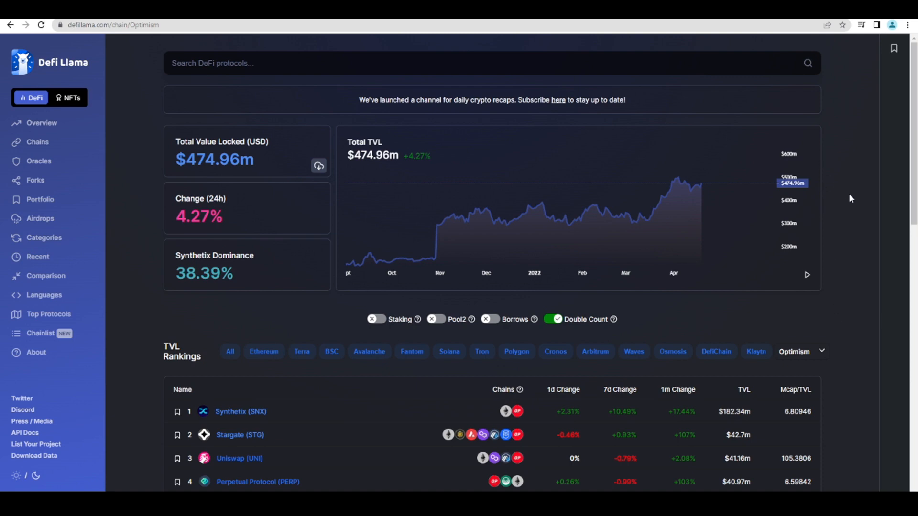
{"action": "mouse_move", "coordinate": [833, 300]}
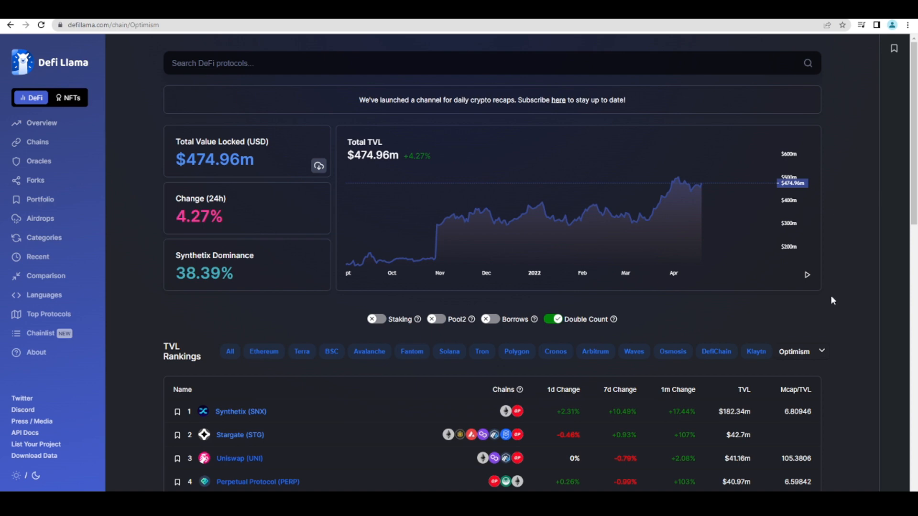
{"action": "mouse_move", "coordinate": [847, 297]}
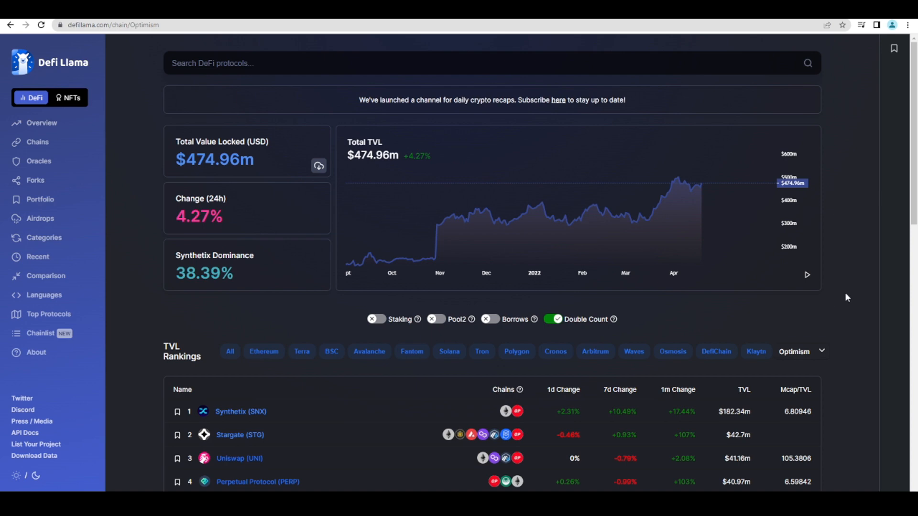